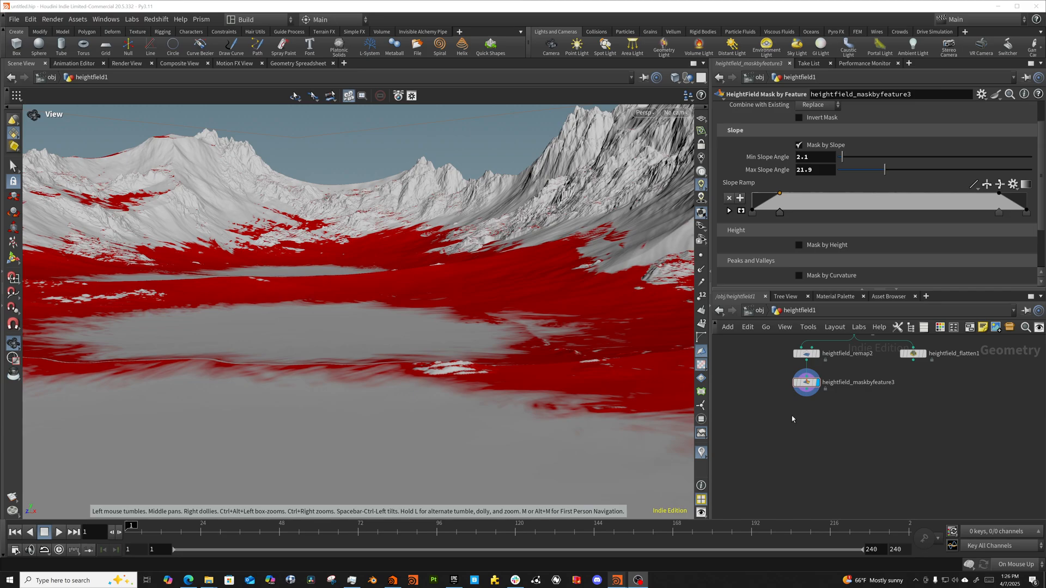
pyautogui.moveTo(747, 412)
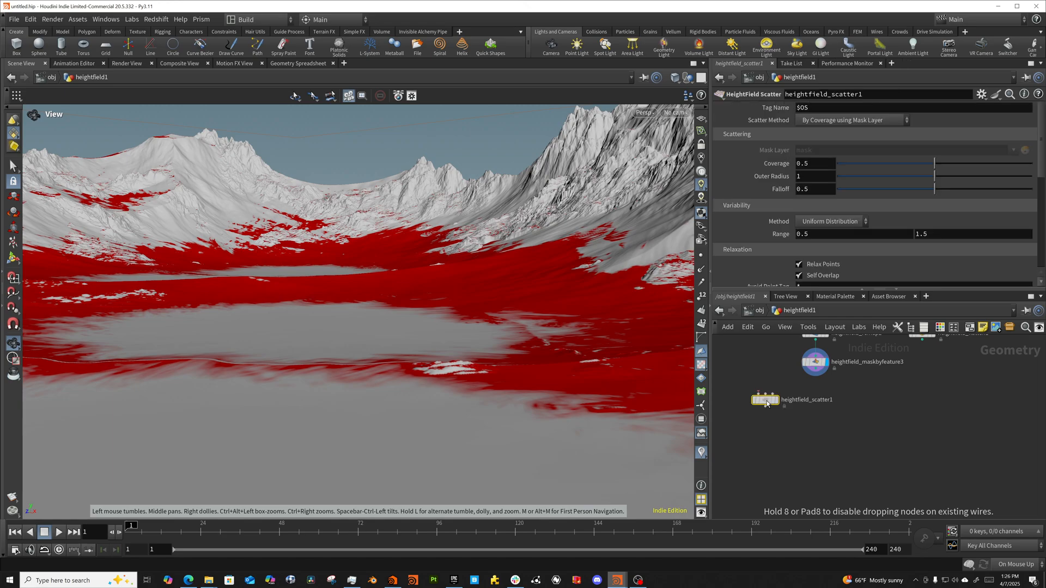
# Wire the HeightField Scatter under the slope mask and scatter By Density using the mask layer.
pyautogui.moveTo(818, 377); pyautogui.dragTo(766, 406)
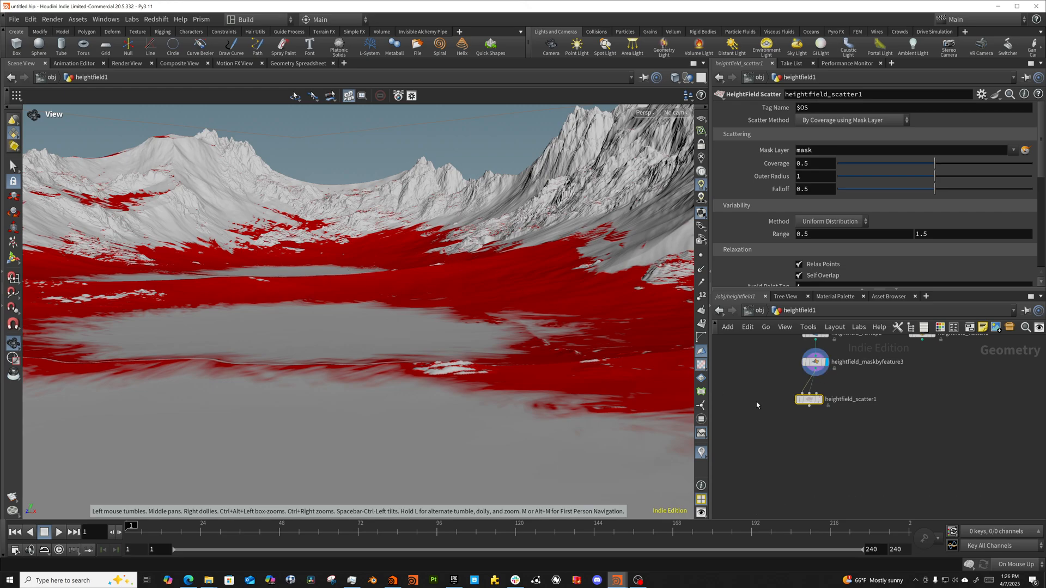
pyautogui.moveTo(839, 136)
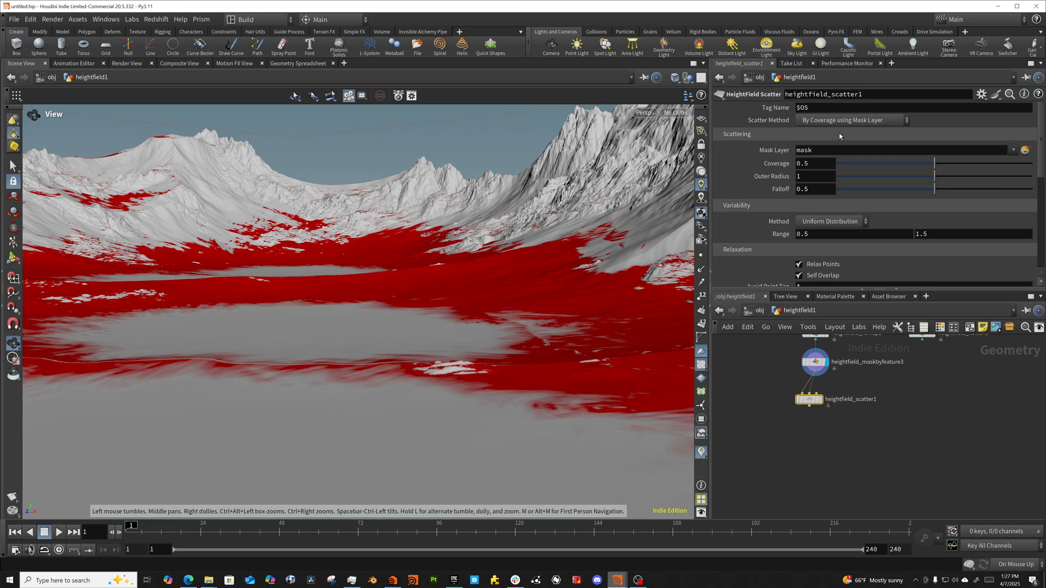
pyautogui.click(847, 120)
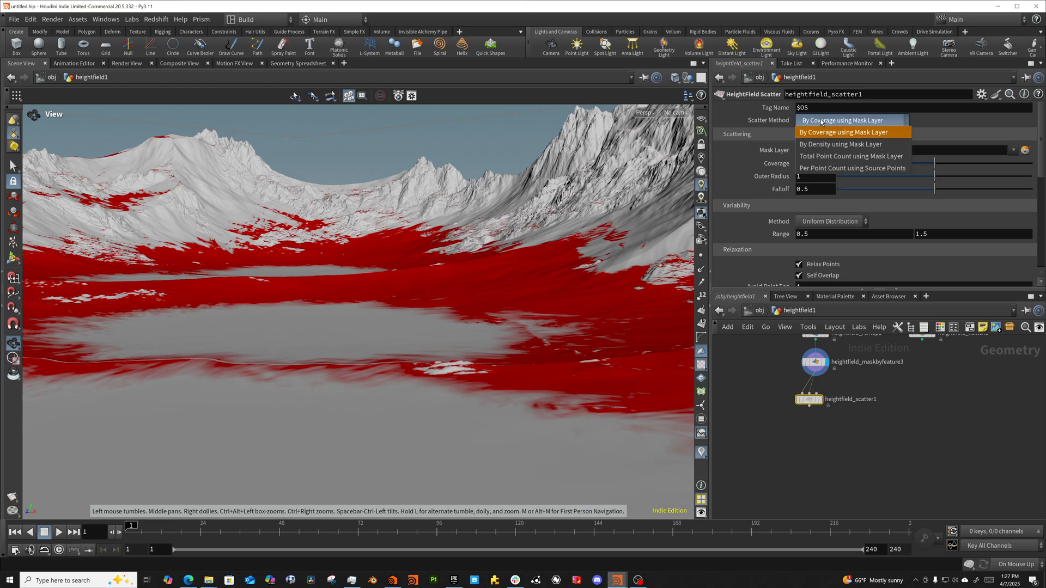
pyautogui.moveTo(818, 144)
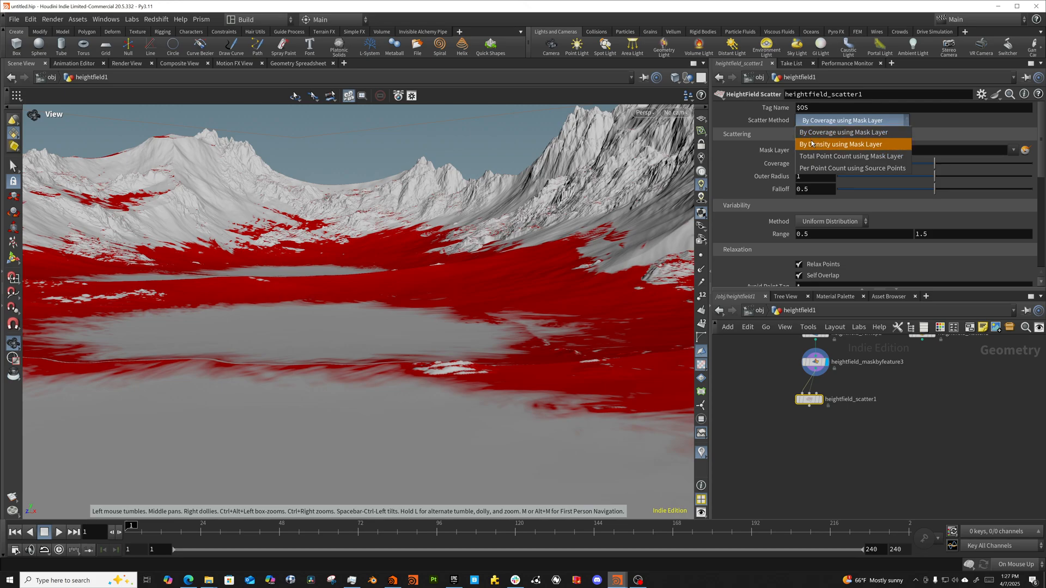
pyautogui.click(842, 144)
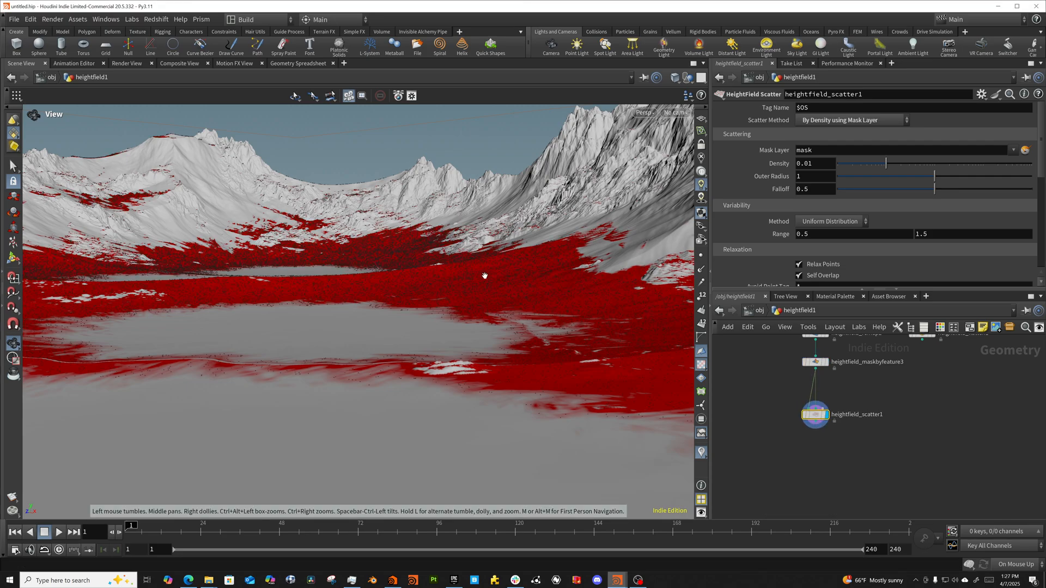
# Add a Line SOP feeding the scatter and set its Length to 15.
pyautogui.press('tab')
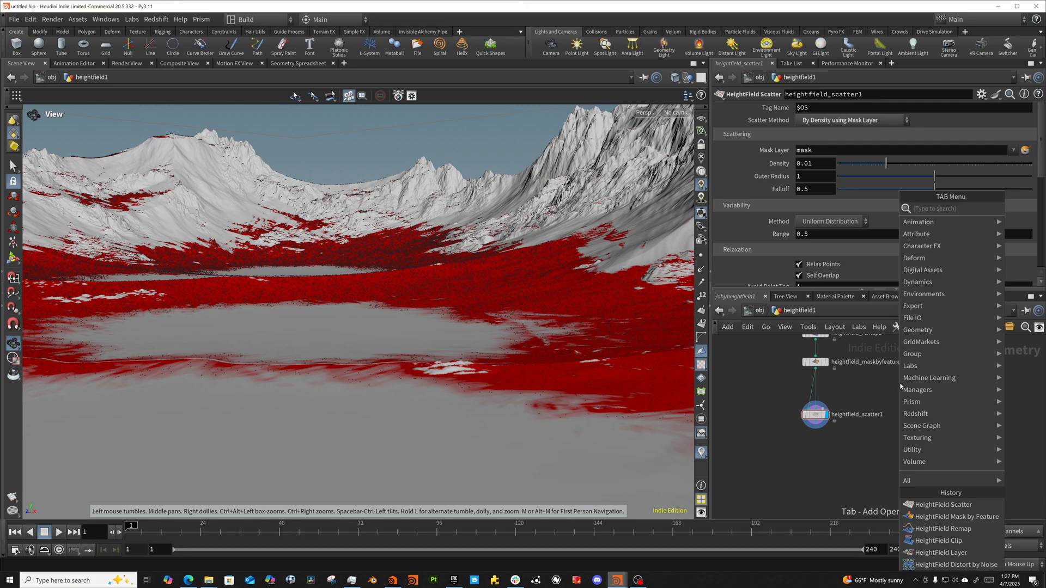
pyautogui.write('ll')
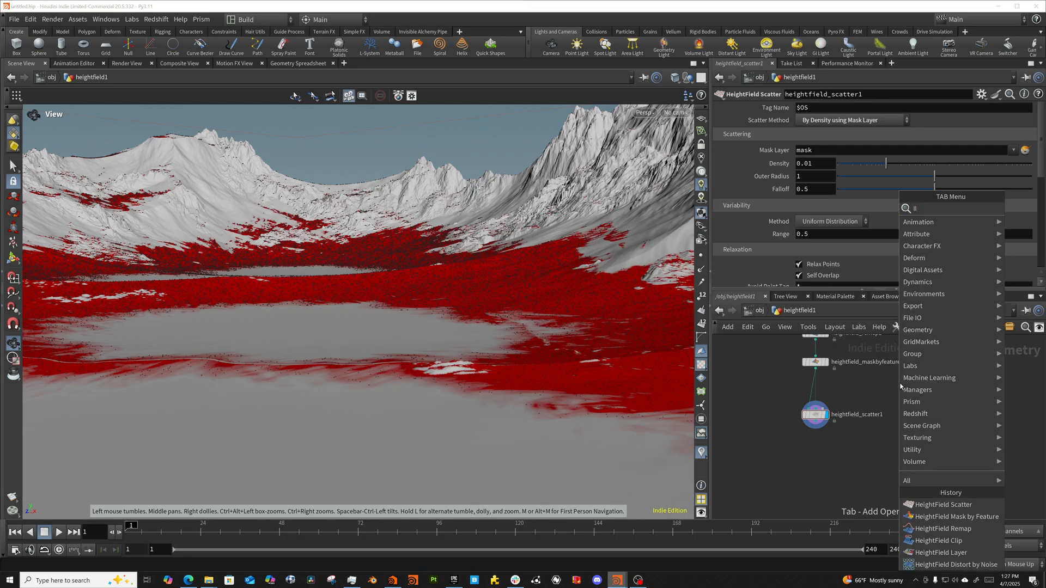
pyautogui.click(900, 387)
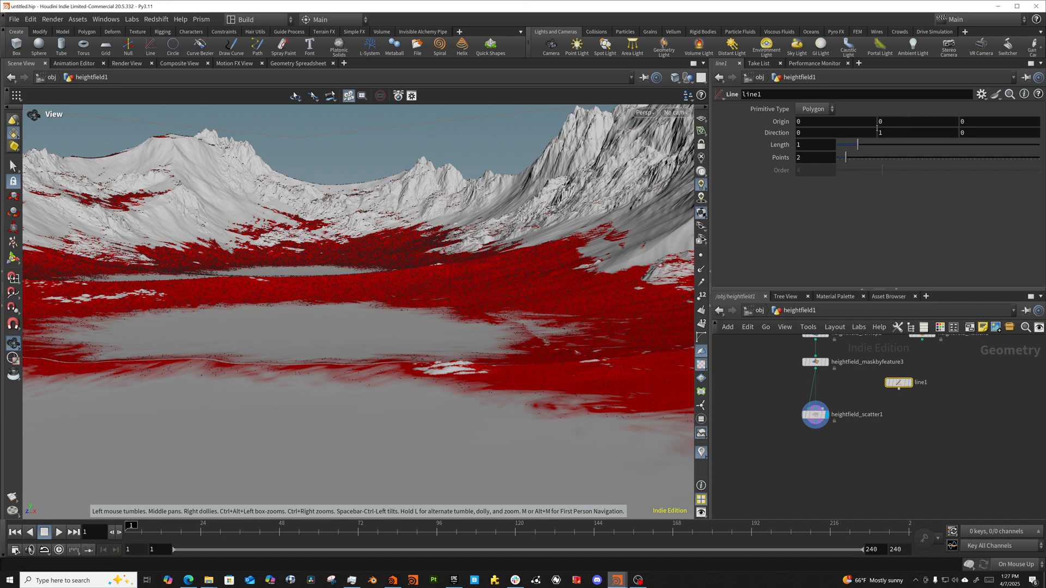
pyautogui.click(814, 144)
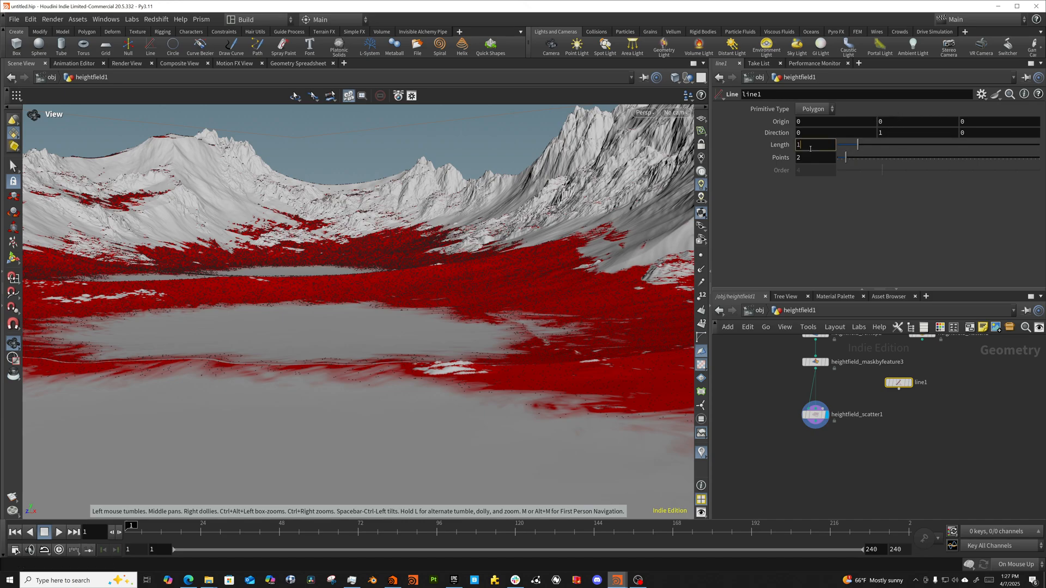
pyautogui.write('15')
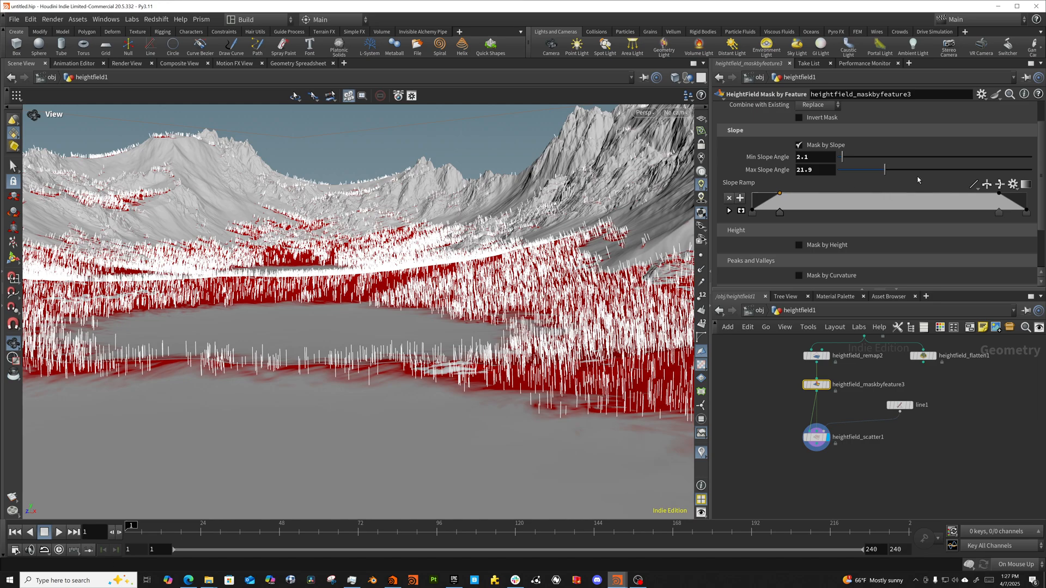
# Raise the mask's Max Slope Angle to 36.4, then review the scatter's settings.
pyautogui.moveTo(885, 169); pyautogui.dragTo(917, 169)
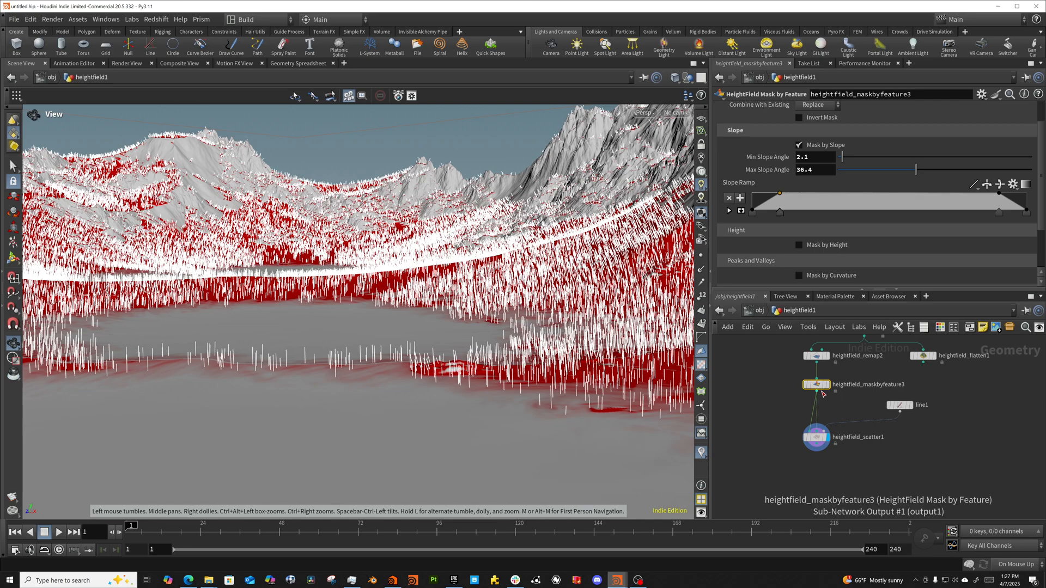
pyautogui.moveTo(827, 472)
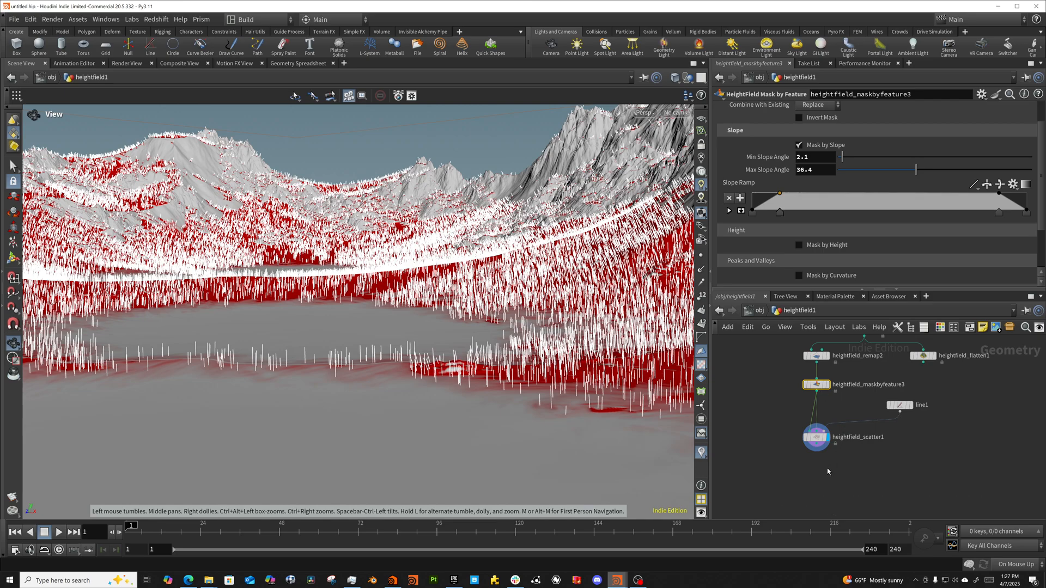
pyautogui.click(816, 437)
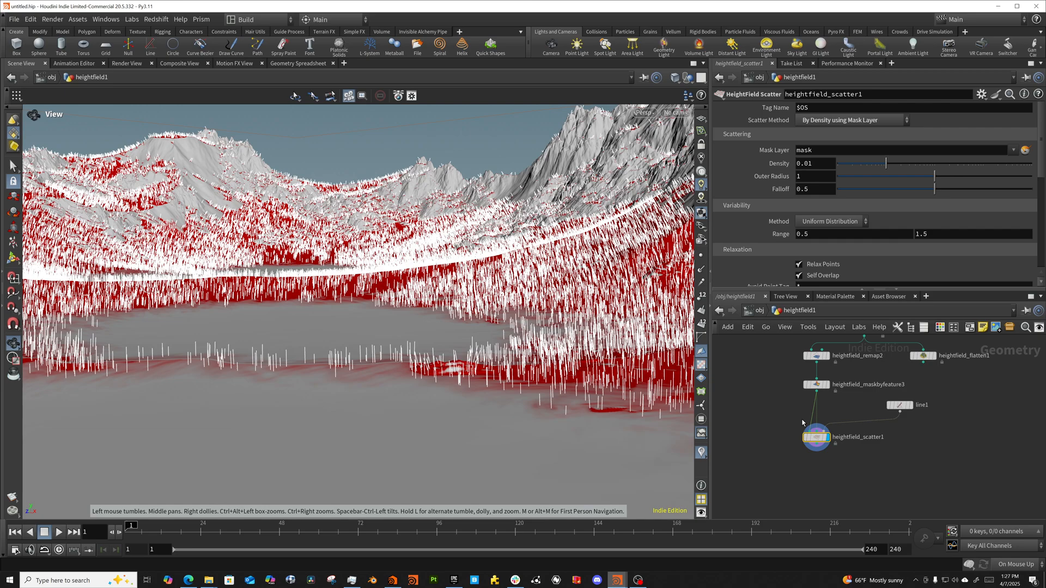
pyautogui.scroll(-3)
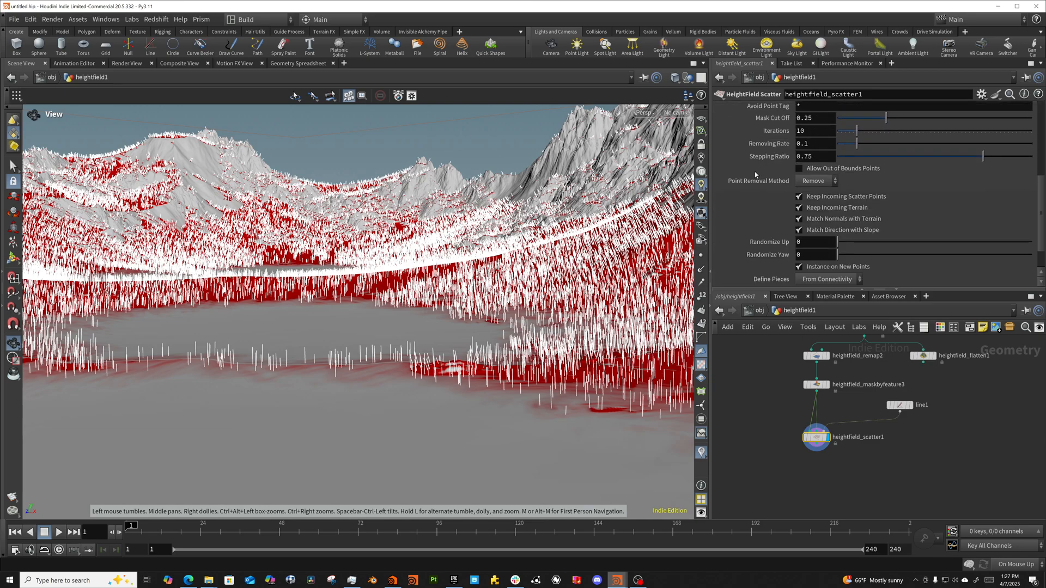
pyautogui.scroll(-3)
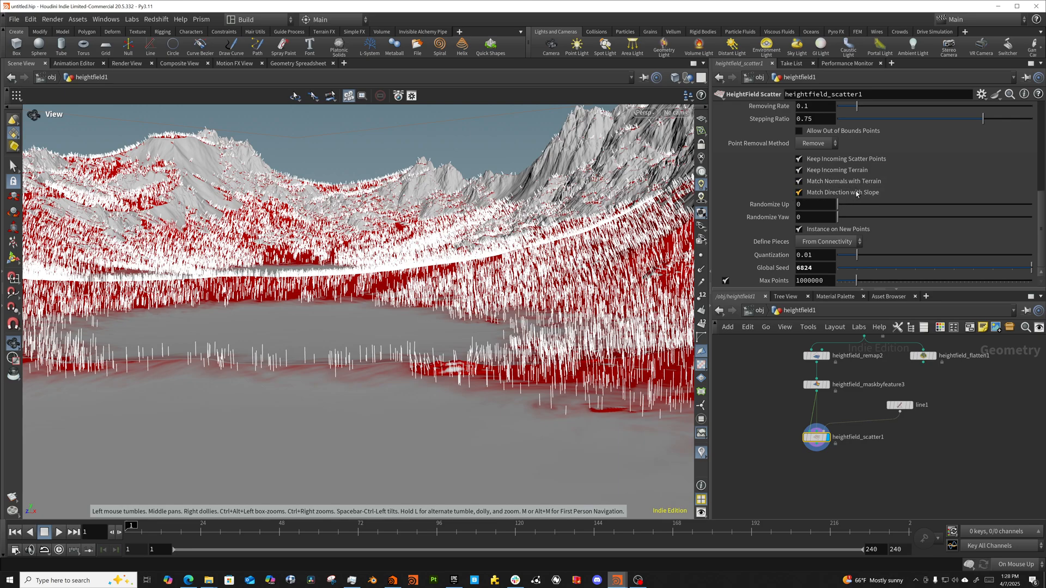
pyautogui.moveTo(907, 413)
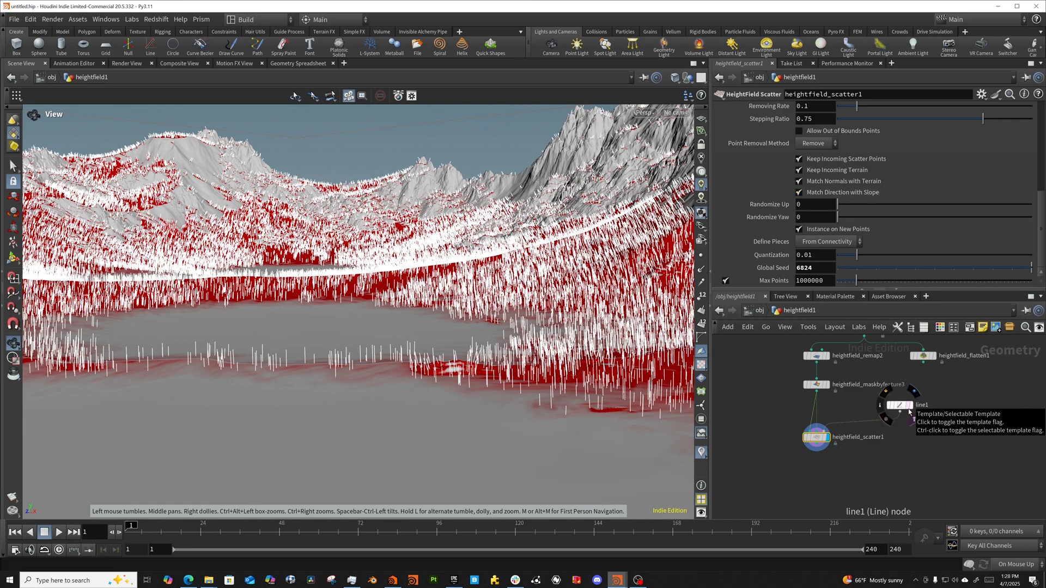
# Duplicate line1 as line2 pointing along Z and merge both lines into the scatter.
pyautogui.press('tab')
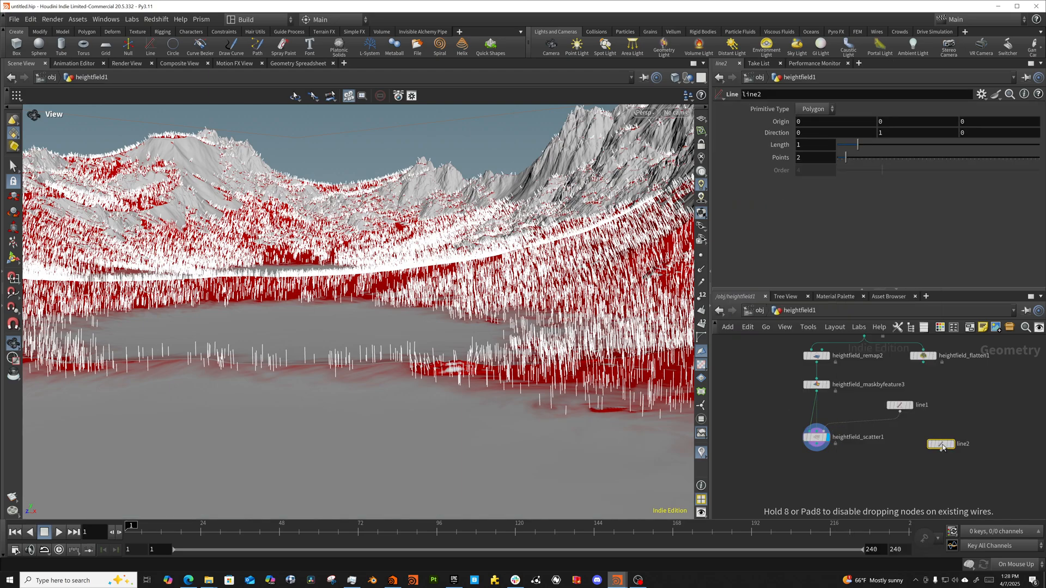
pyautogui.click(834, 132)
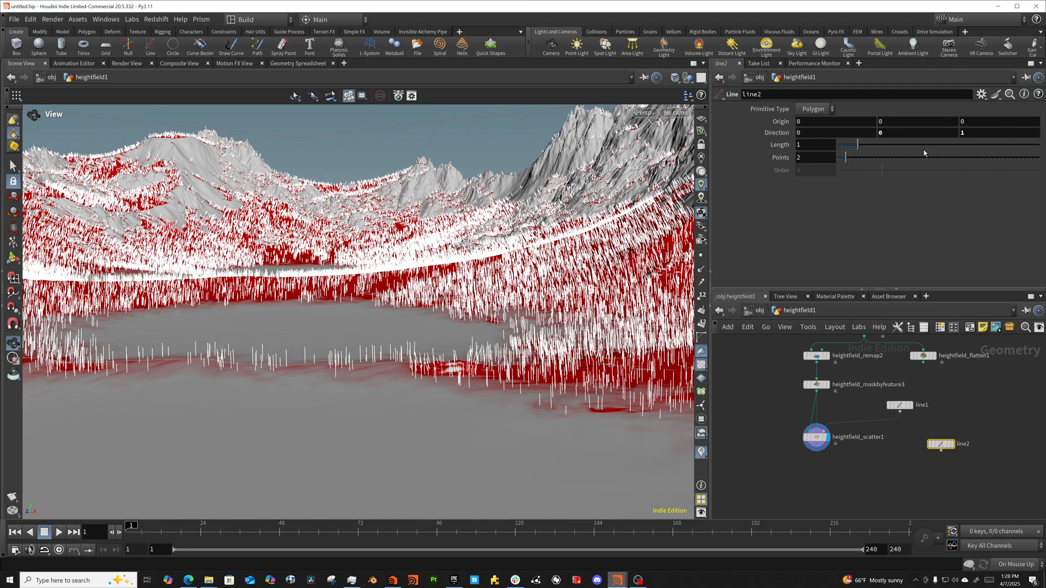
pyautogui.press('tab')
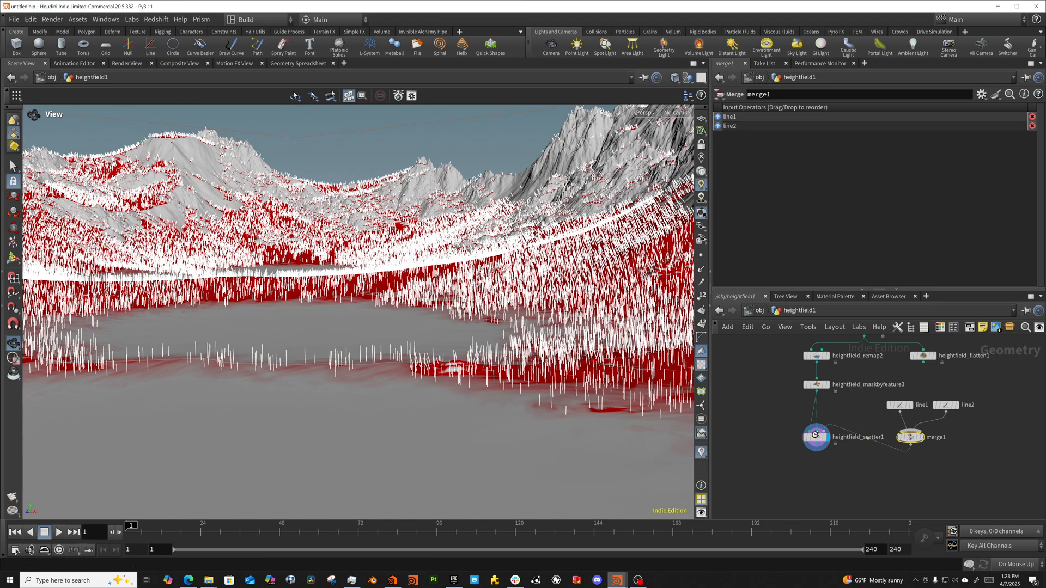
pyautogui.click(816, 437)
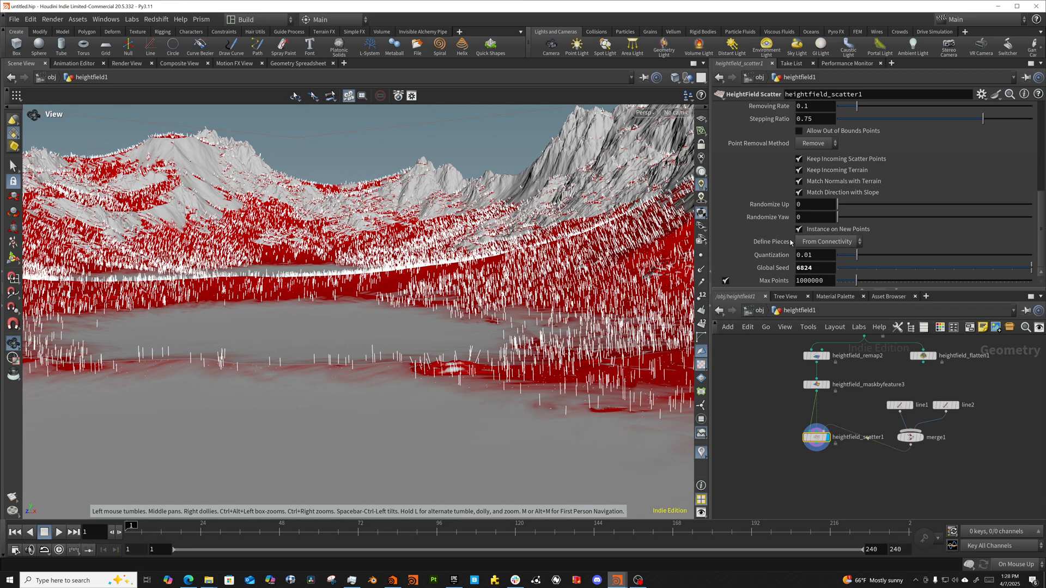
# Set Define Pieces to Single Piece and give line2 a Length of 3.
pyautogui.click(827, 241)
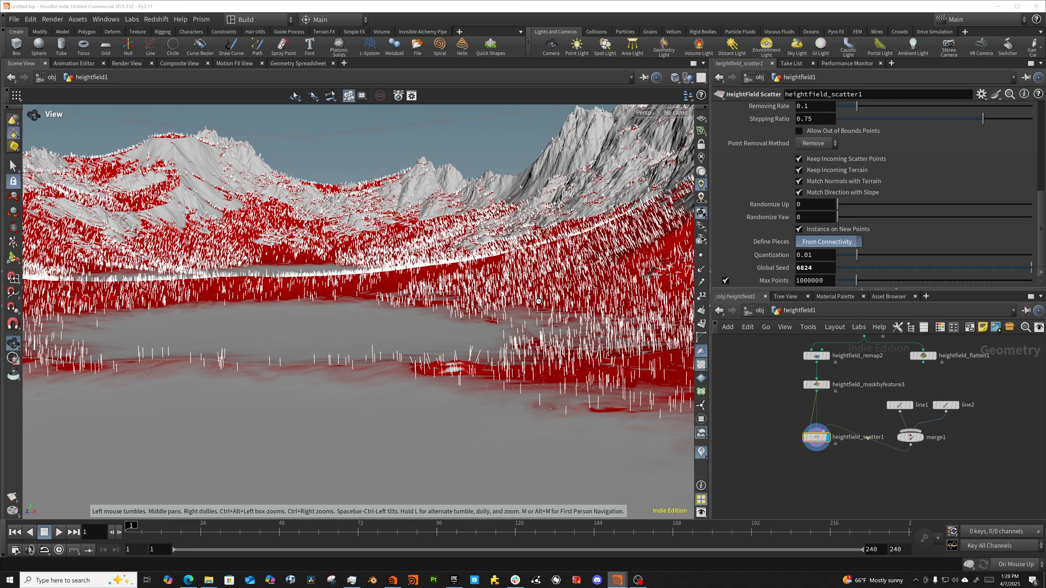
pyautogui.click(826, 242)
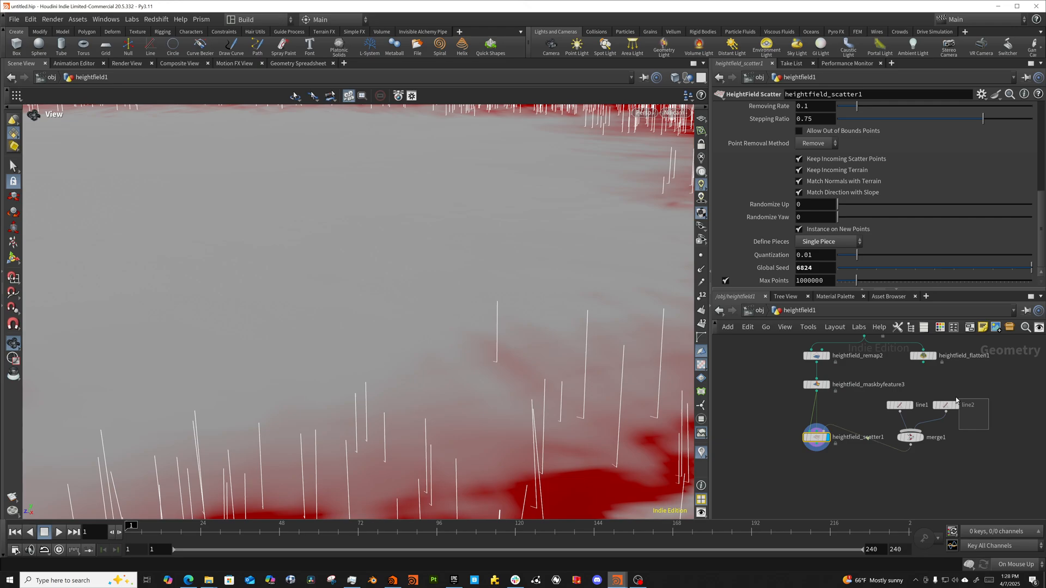
pyautogui.click(966, 405)
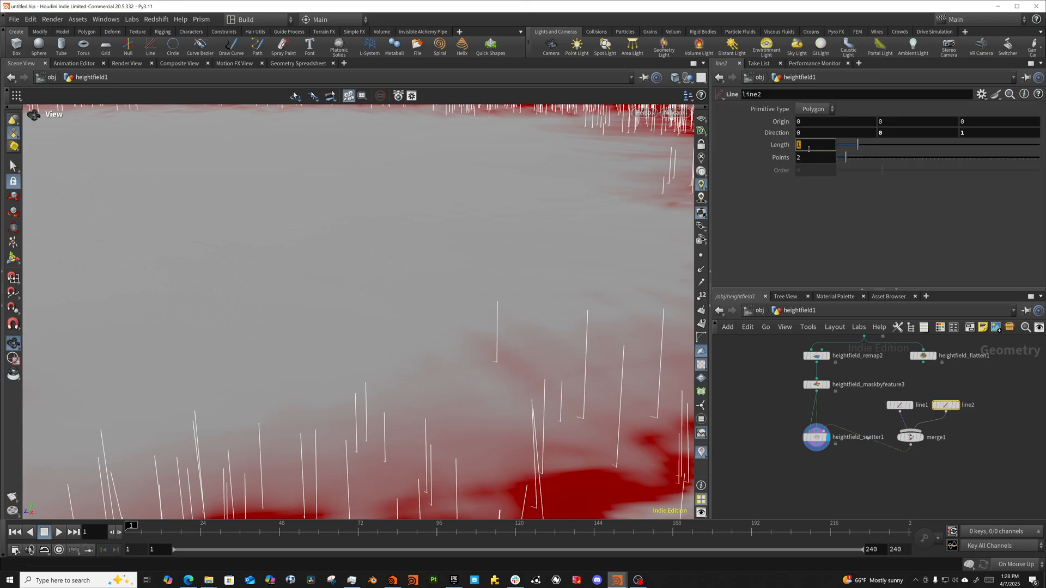
pyautogui.write('3')
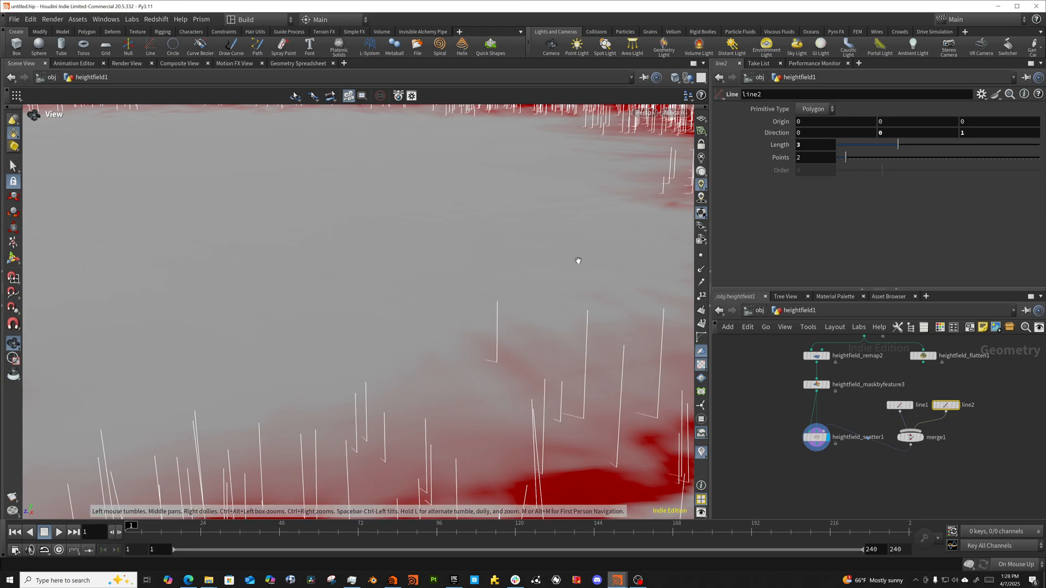
pyautogui.moveTo(578, 261); pyautogui.dragTo(594, 256)
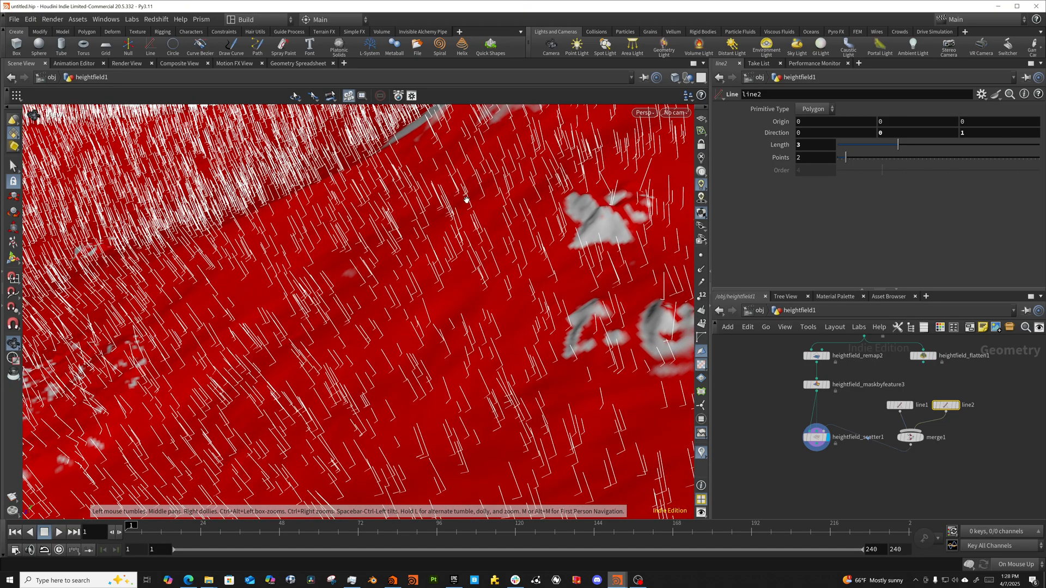
# Make the tree lines match the slope direction instead of terrain normals.
pyautogui.moveTo(467, 200); pyautogui.dragTo(450, 307)
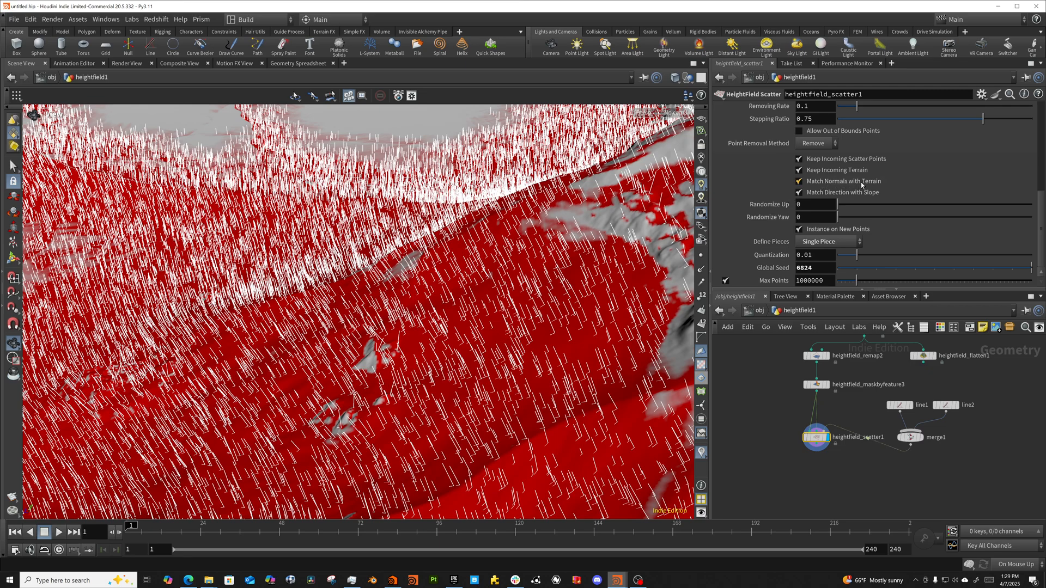
pyautogui.moveTo(580, 253)
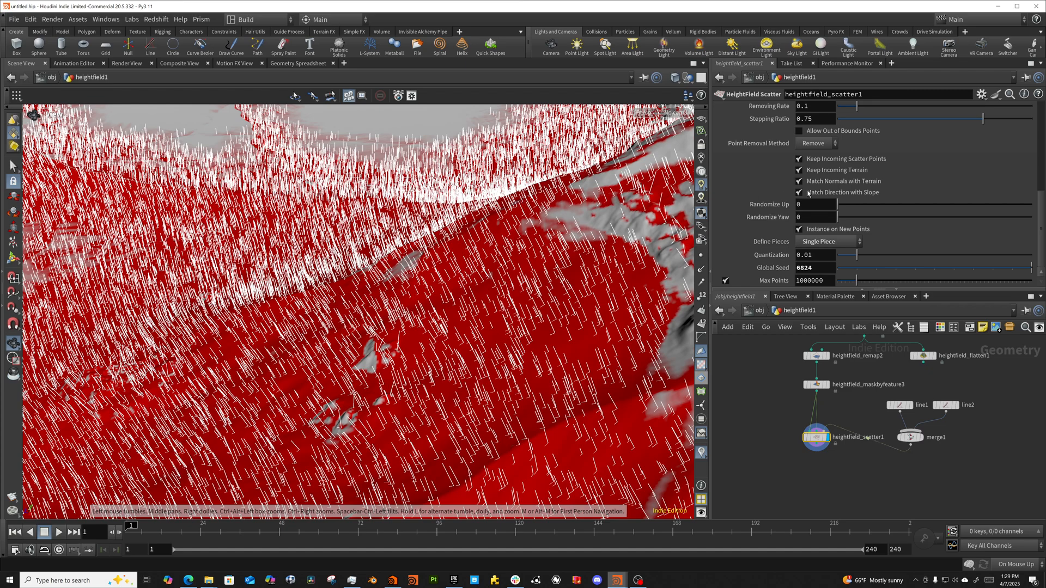
pyautogui.moveTo(568, 286)
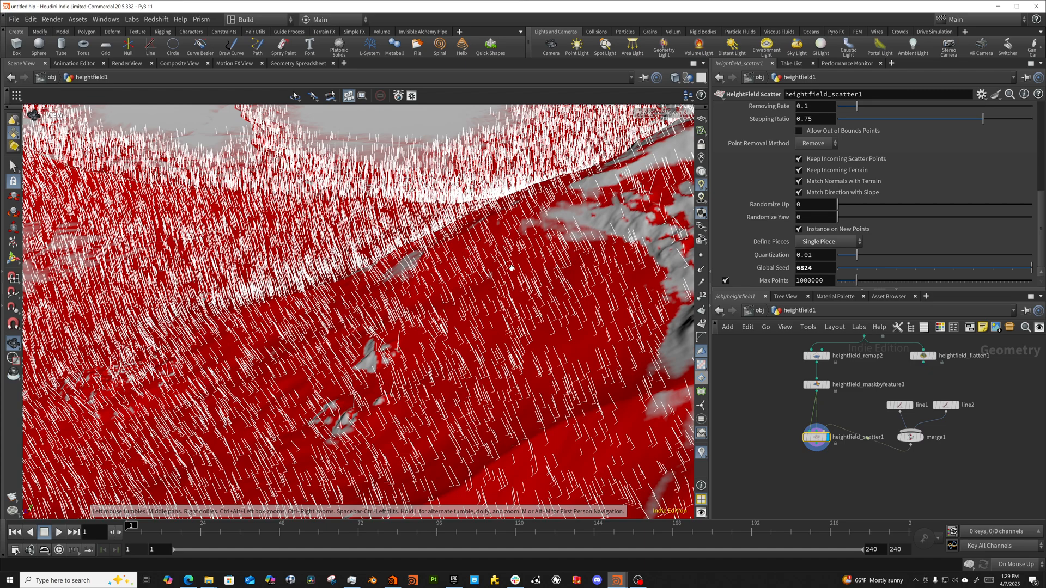
pyautogui.moveTo(460, 299)
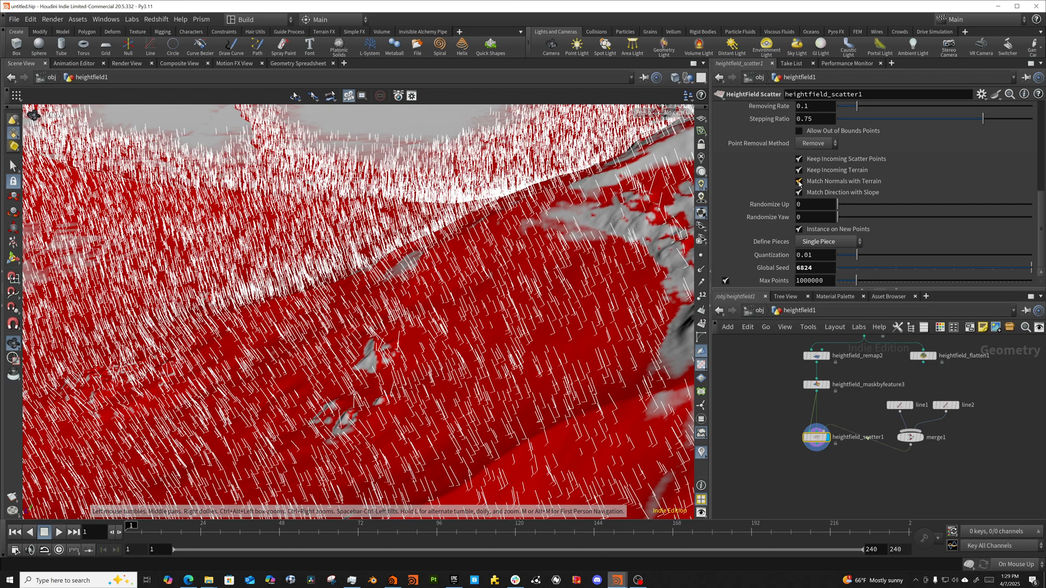
pyautogui.click(799, 181)
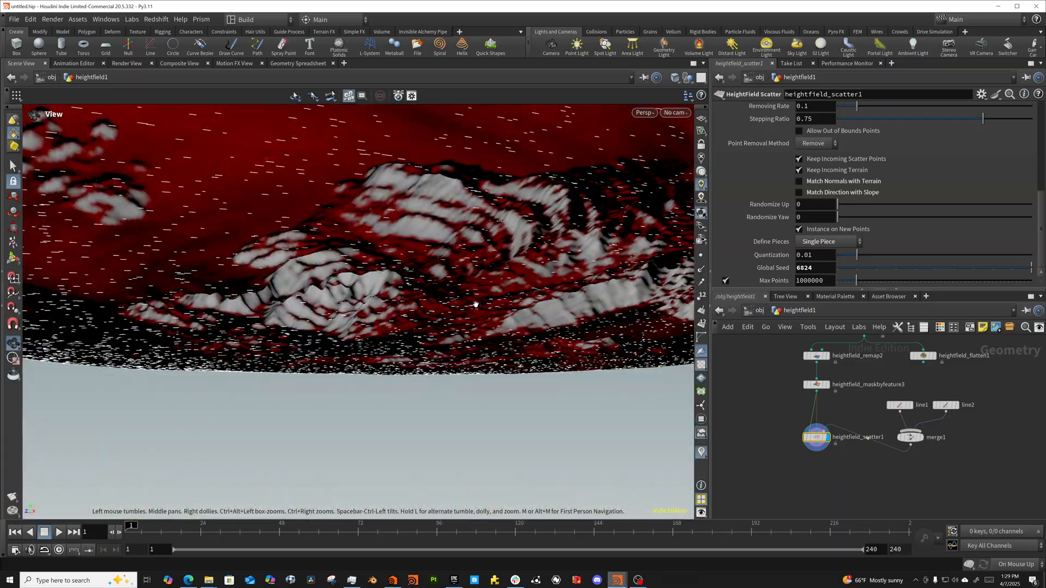
pyautogui.moveTo(473, 304); pyautogui.dragTo(335, 327)
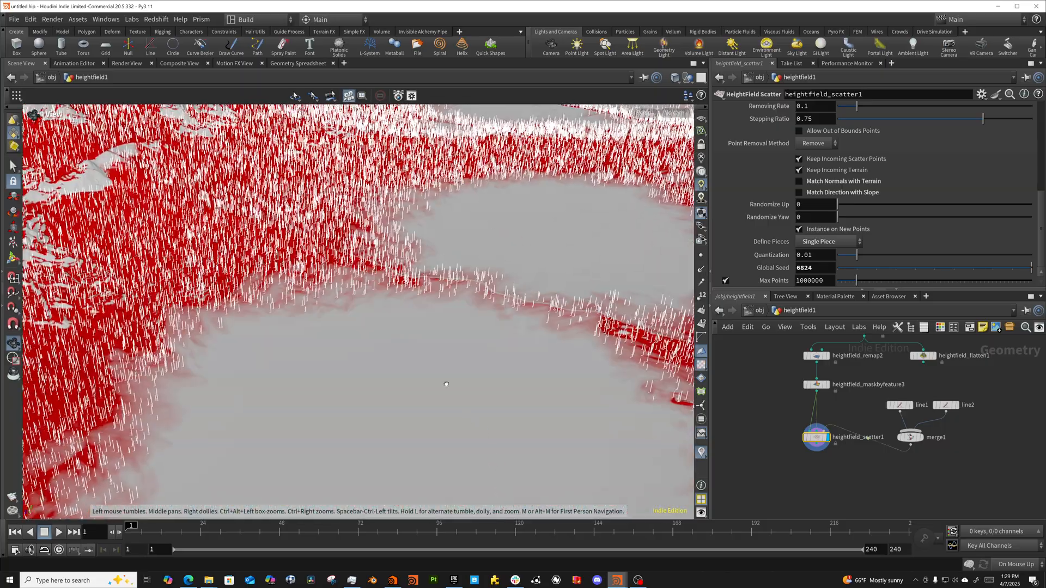
pyautogui.moveTo(446, 384); pyautogui.dragTo(453, 351)
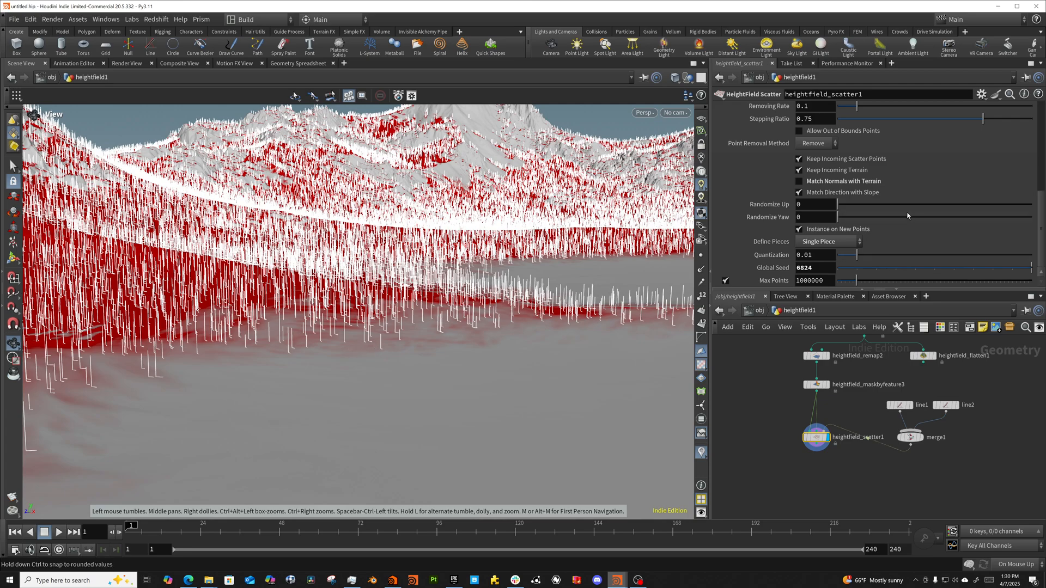
# Set Randomize Yaw to about 83.4 on the scattered tree lines.
pyautogui.moveTo(838, 217); pyautogui.dragTo(948, 217)
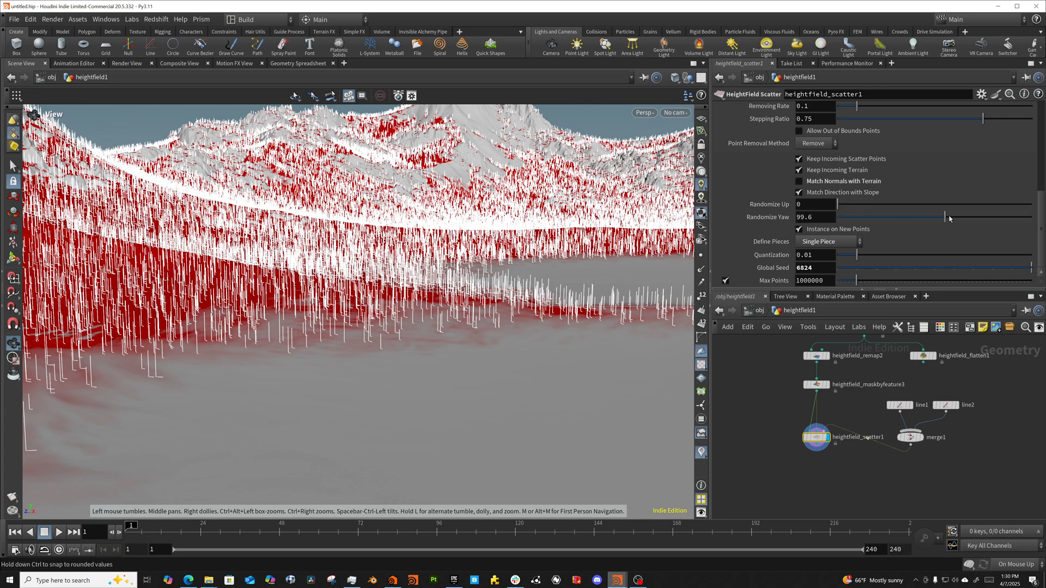
pyautogui.moveTo(948, 217); pyautogui.dragTo(928, 217)
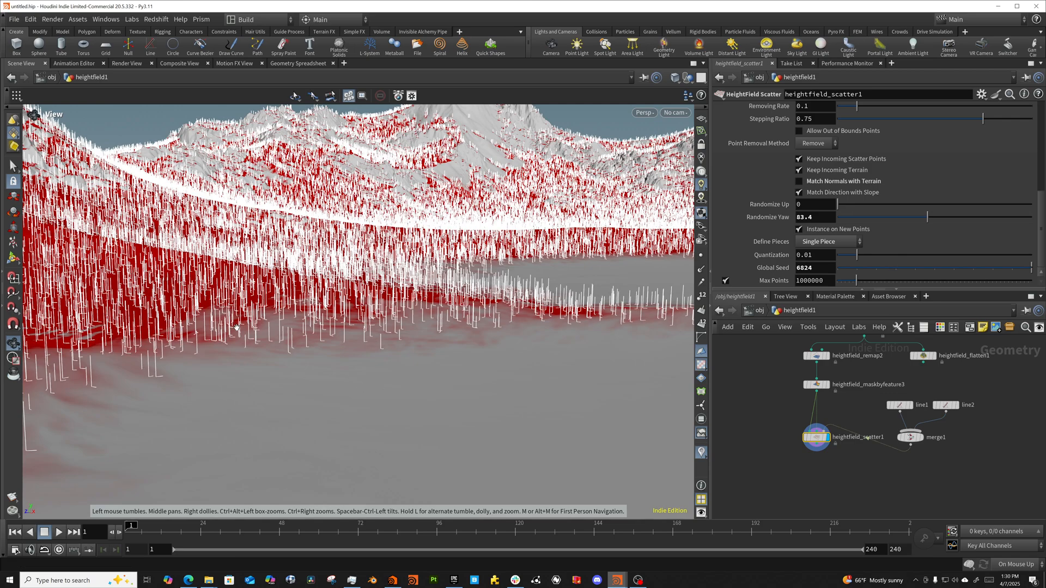
pyautogui.moveTo(902, 223)
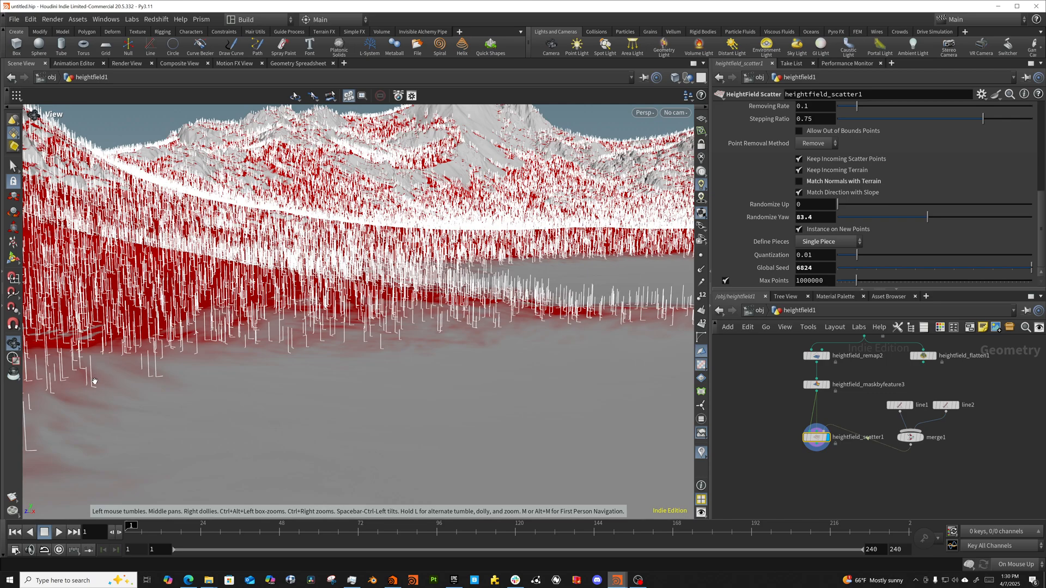
pyautogui.moveTo(800, 189)
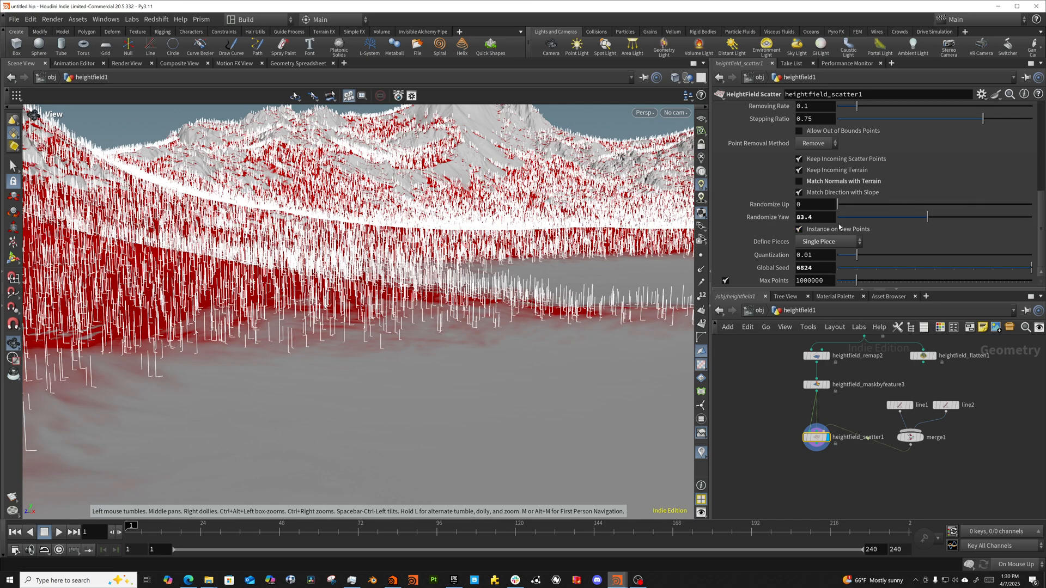
# Set Randomize Up to 5 so the tree lines tilt randomly.
pyautogui.click(814, 204)
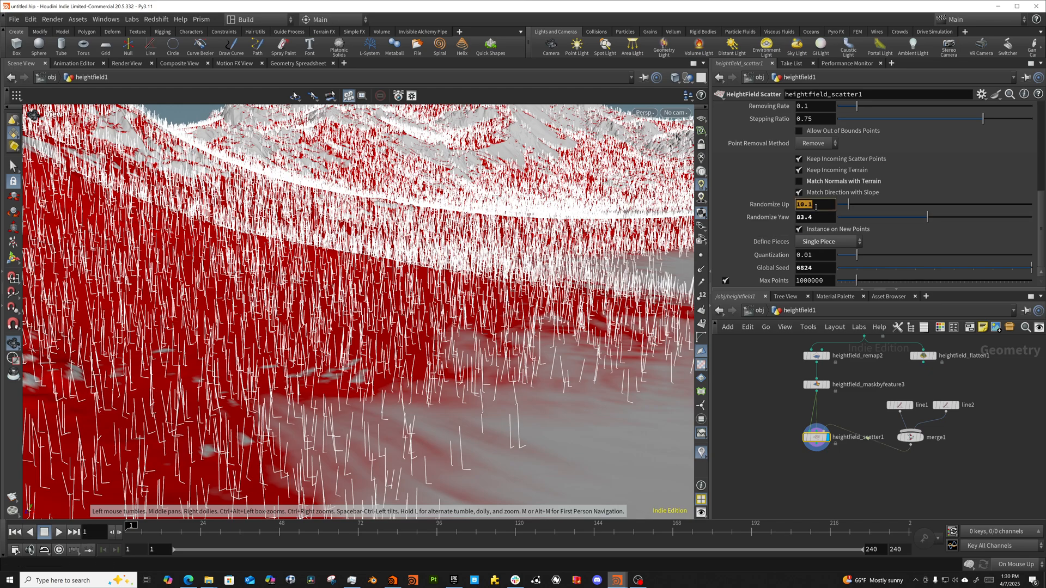
pyautogui.write('3')
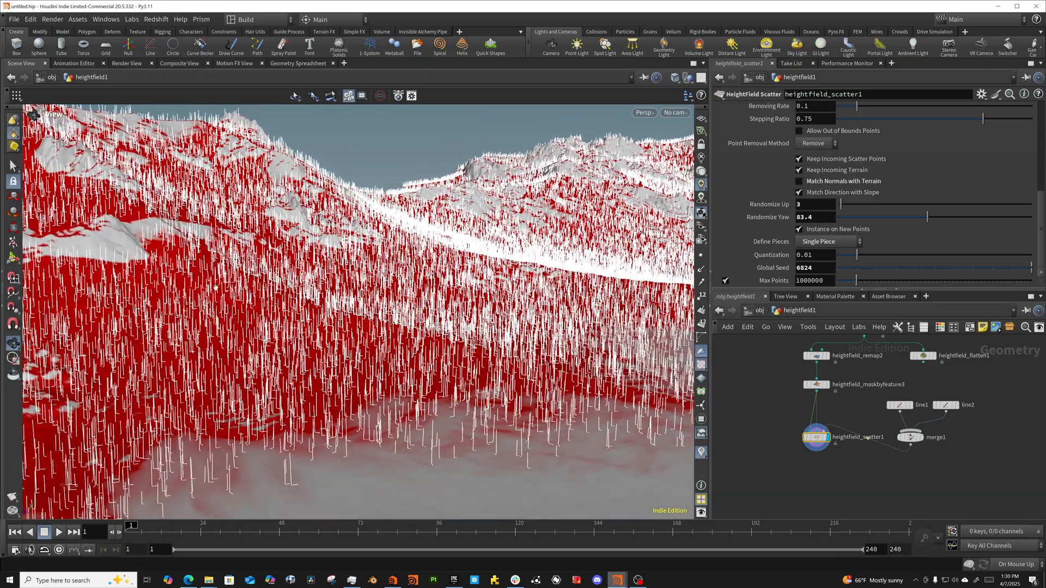
pyautogui.click(814, 204)
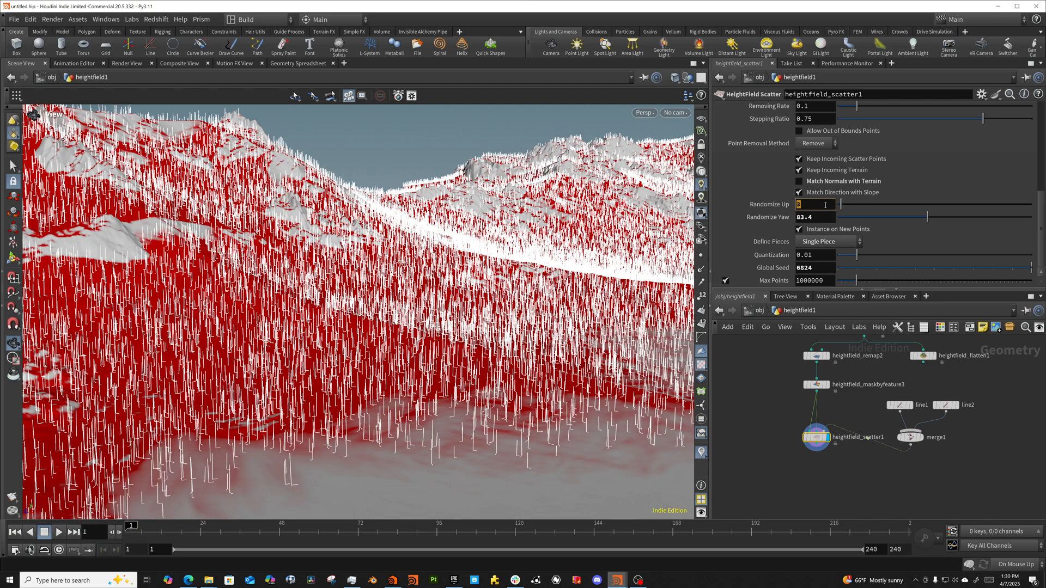
pyautogui.write('5')
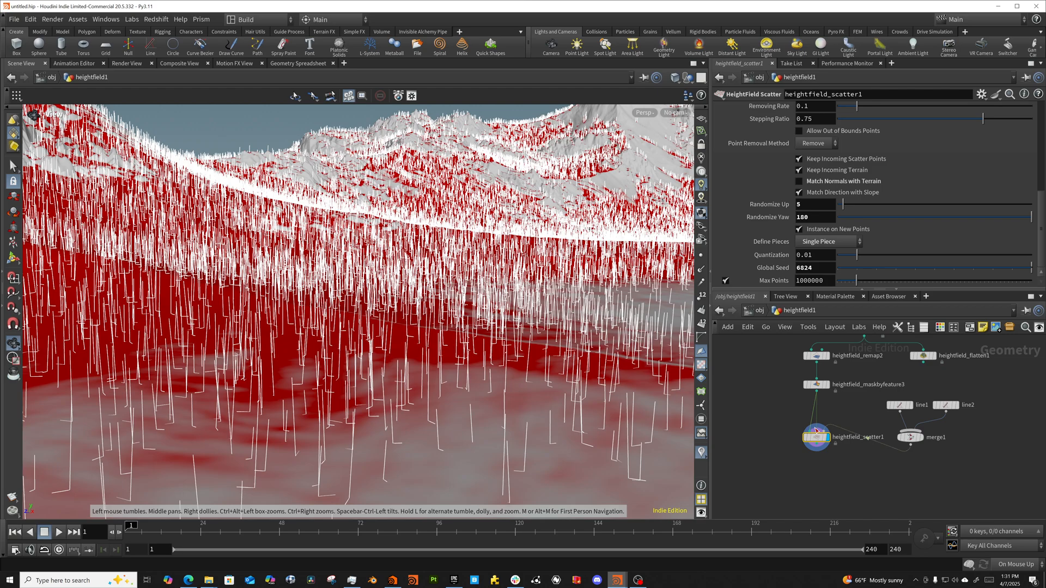
# Add a Convert HeightField node branching off the mask chain beside the scatter.
pyautogui.press('Tab')
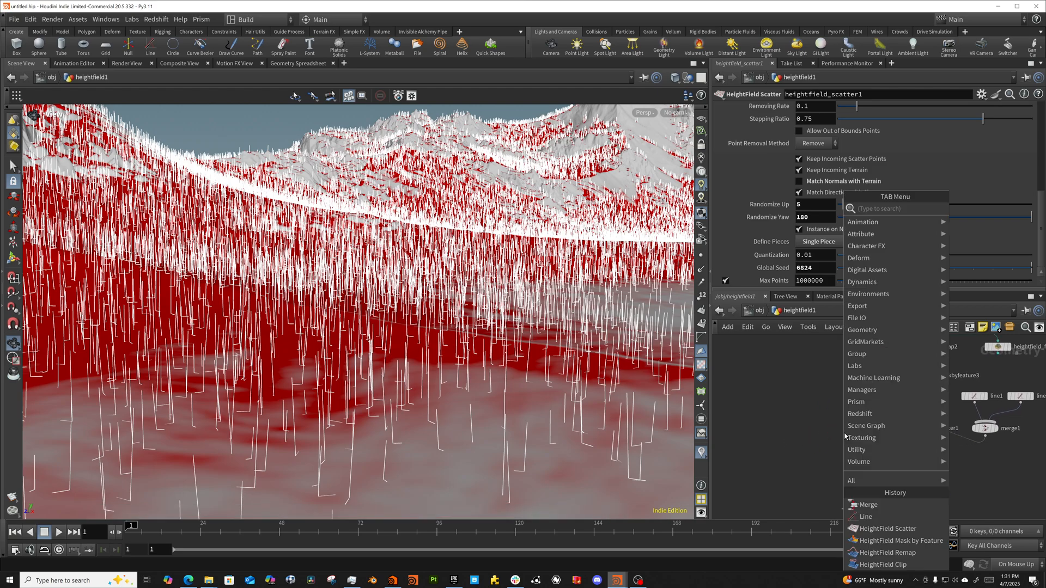
pyautogui.write('cov')
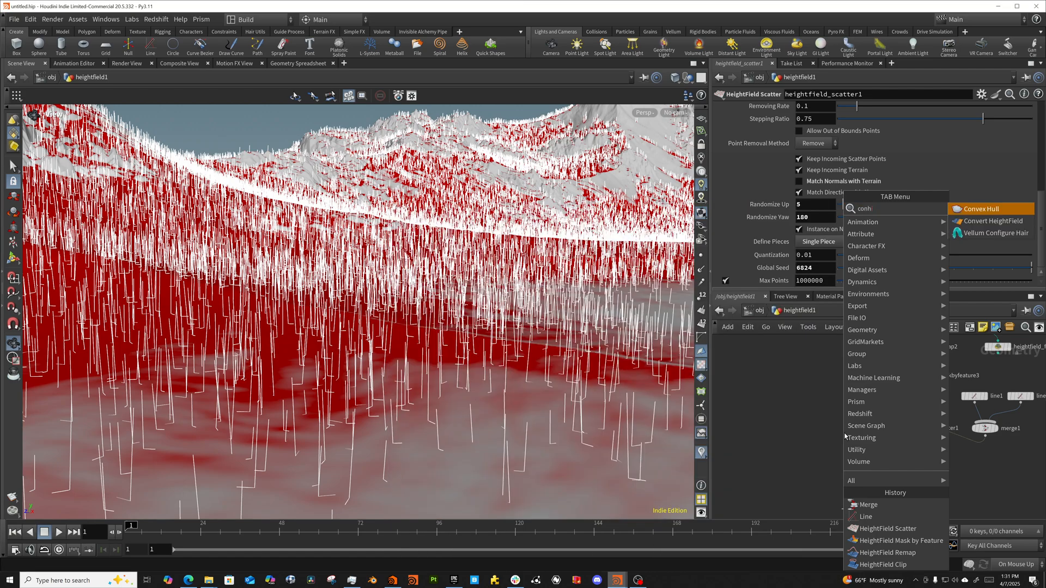
pyautogui.click(994, 220)
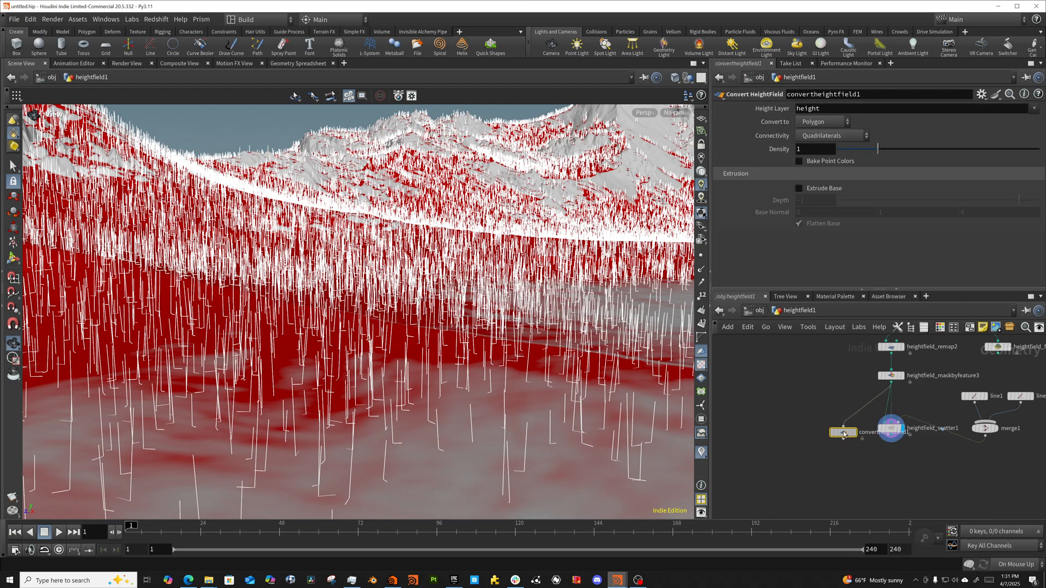
pyautogui.moveTo(844, 432); pyautogui.dragTo(754, 410)
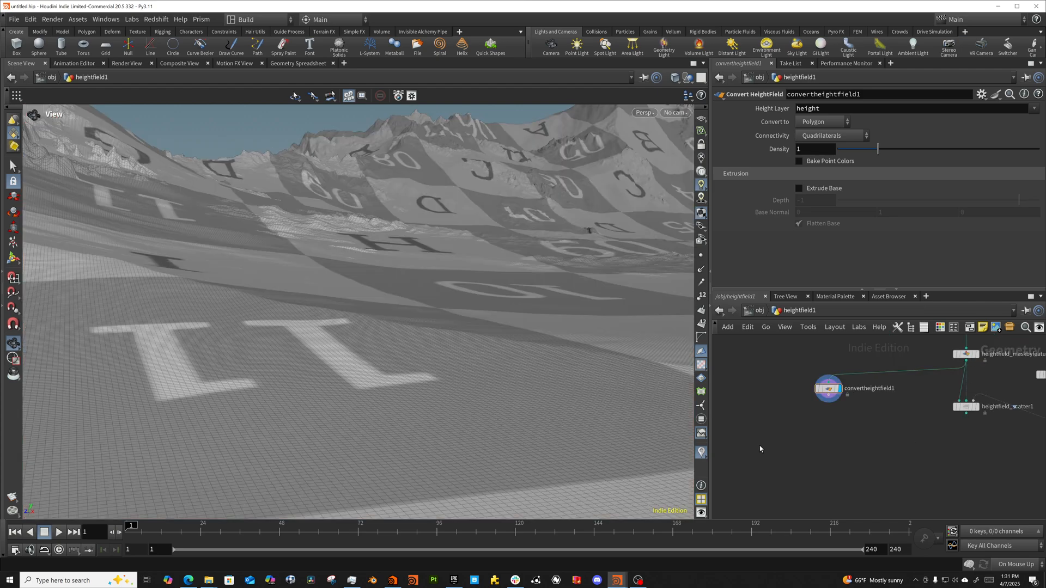
# Add a Scatter and Align node under convertheightfield1 and browse its Mode choices.
pyautogui.press('Tab')
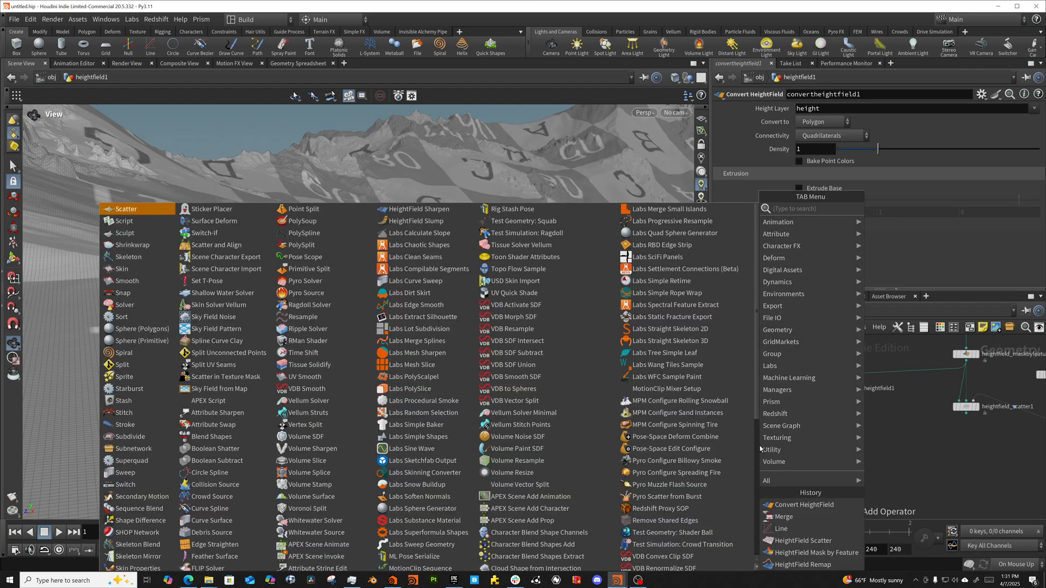
pyautogui.write('scatt')
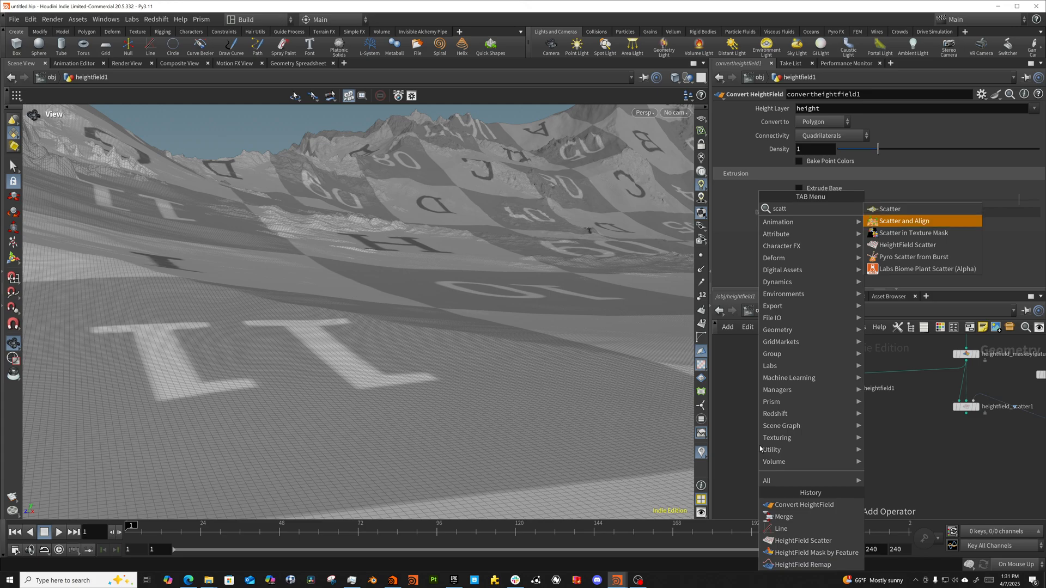
pyautogui.click(906, 221)
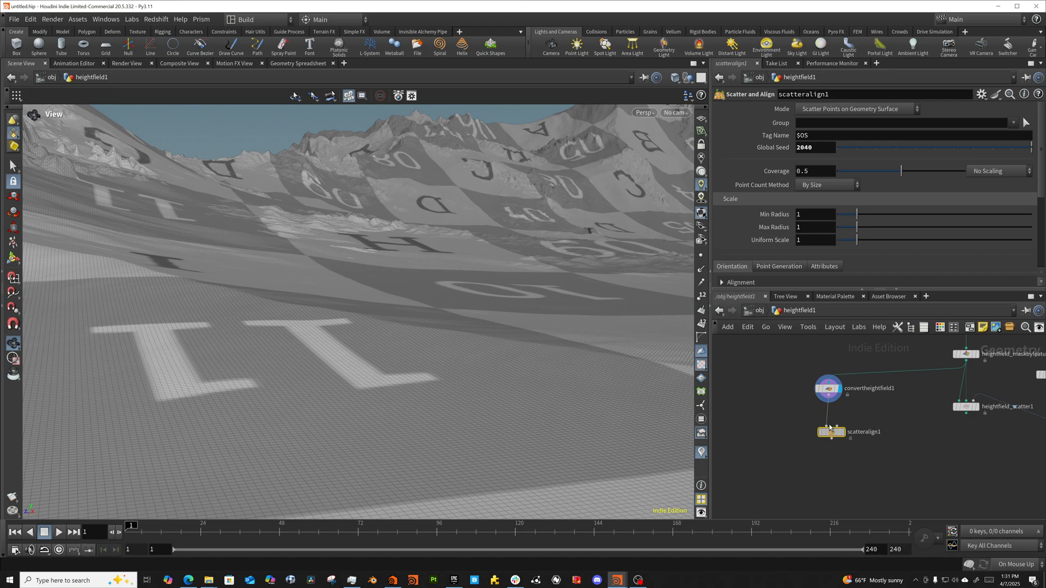
pyautogui.moveTo(831, 431); pyautogui.dragTo(831, 426)
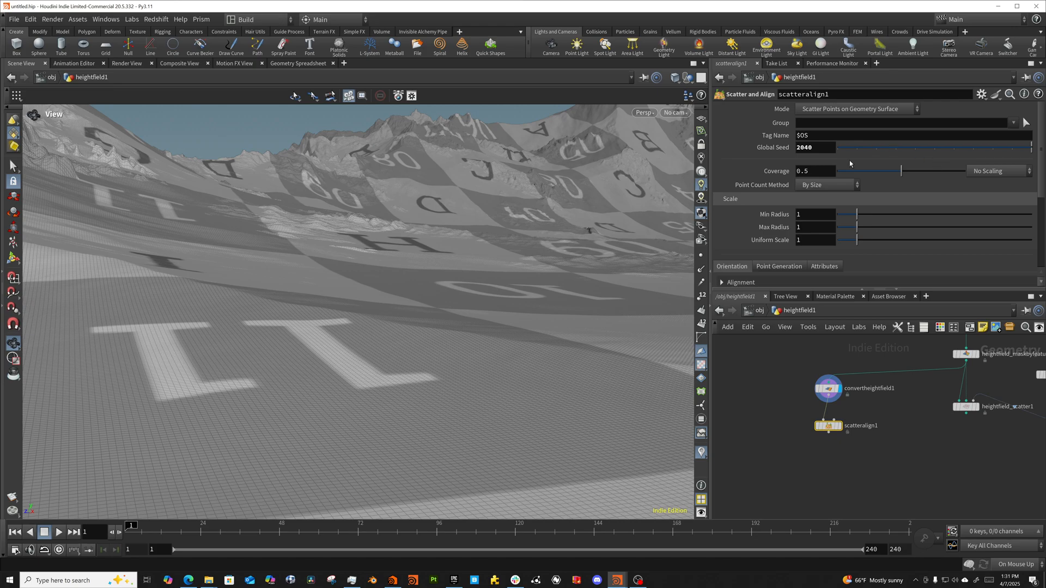
pyautogui.click(856, 109)
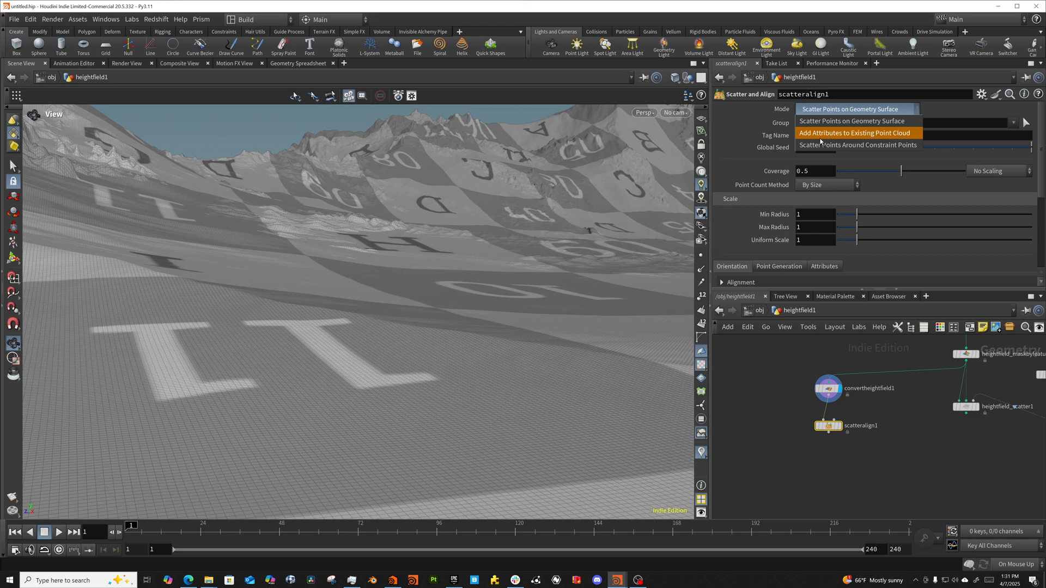
pyautogui.moveTo(832, 121)
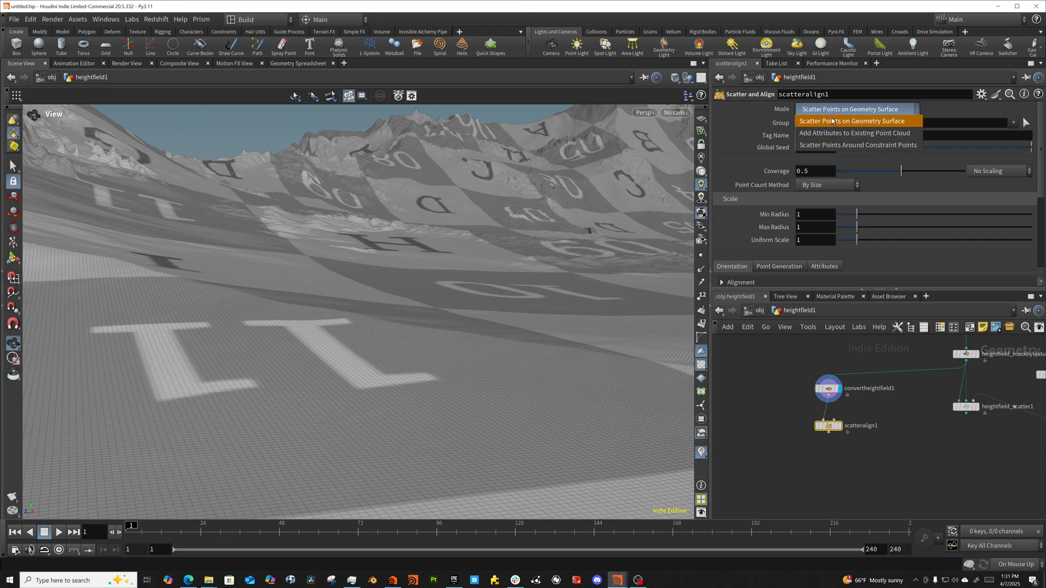
pyautogui.moveTo(832, 134)
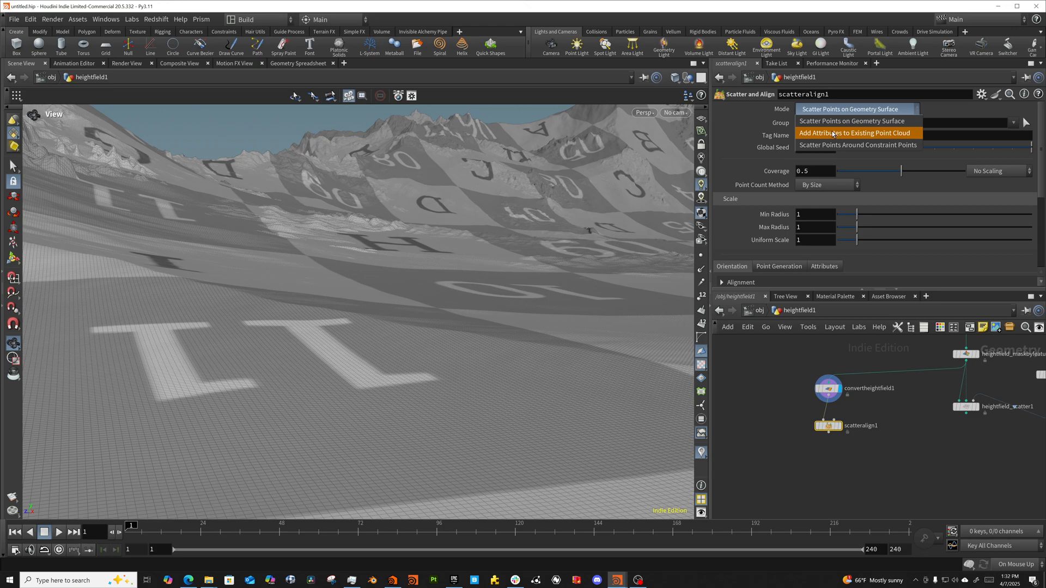
pyautogui.moveTo(857, 145)
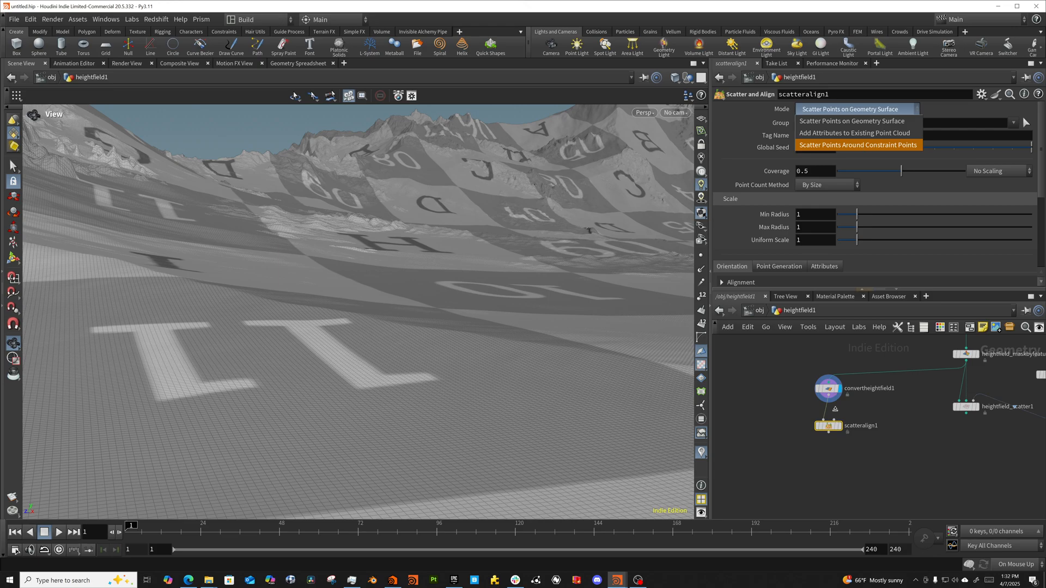
pyautogui.moveTo(775, 202)
pyautogui.write('.05')
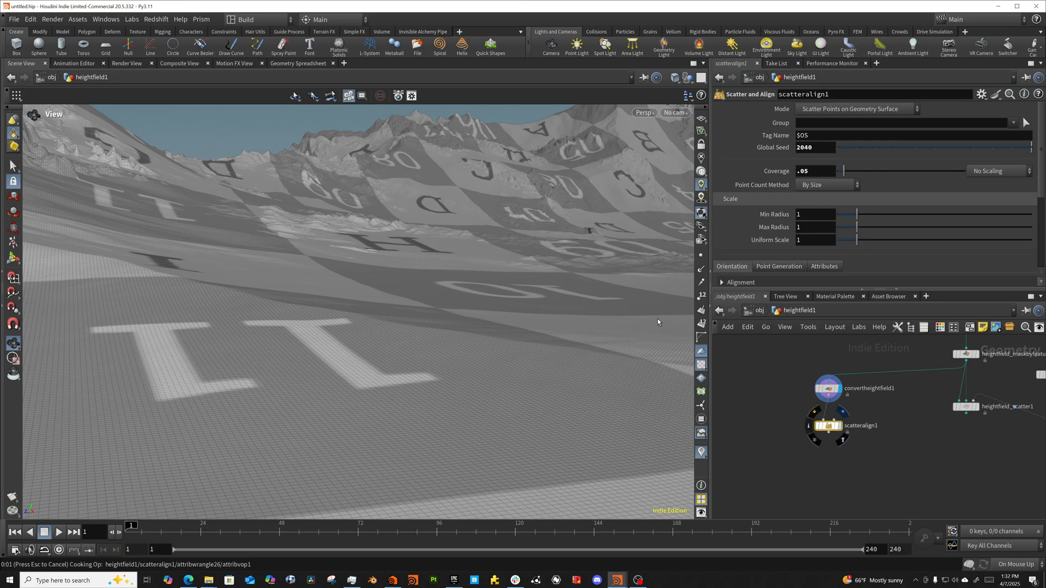
pyautogui.moveTo(517, 311)
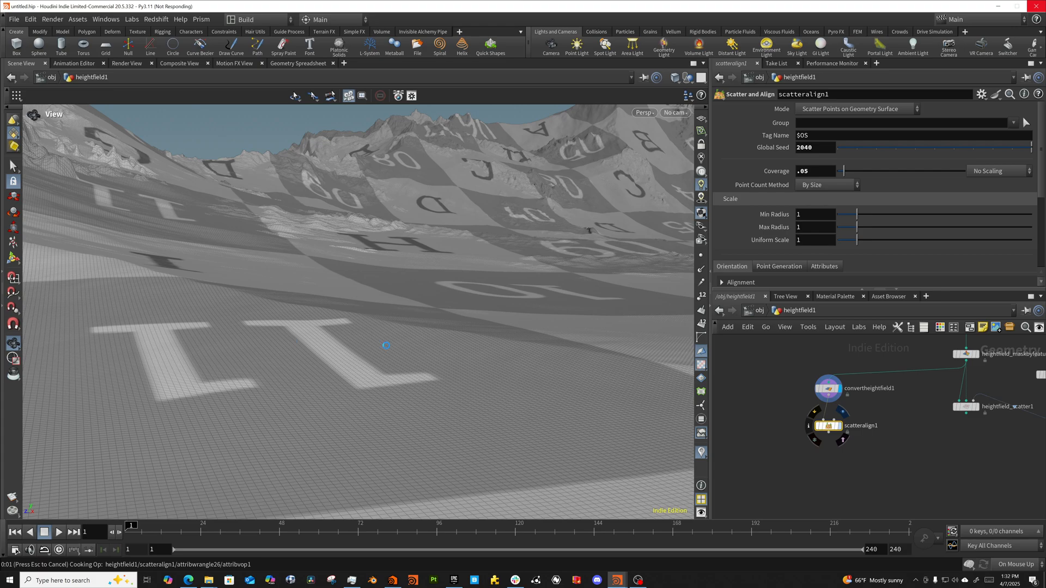
pyautogui.moveTo(258, 377)
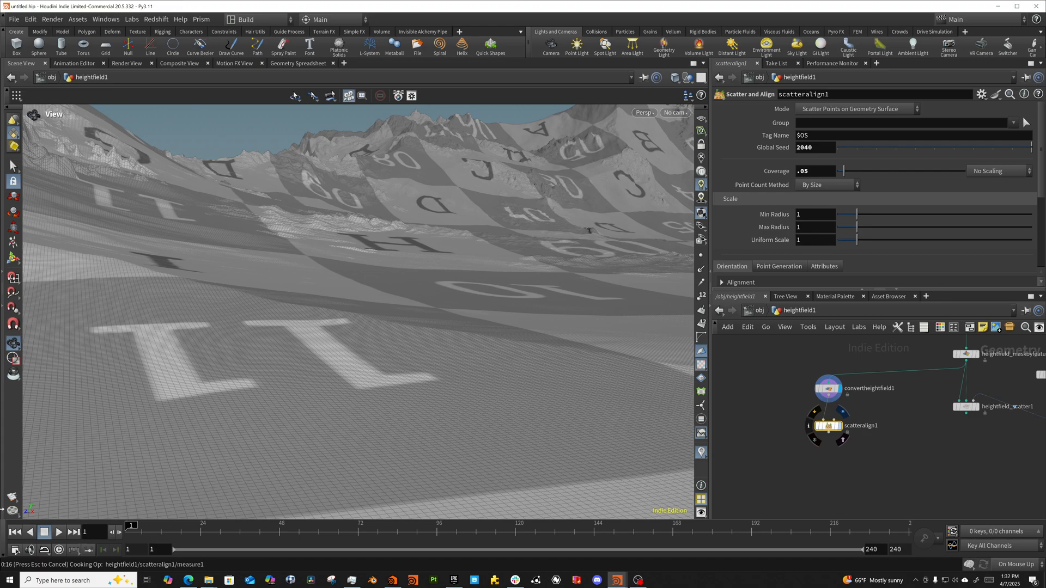
pyautogui.moveTo(649, 325)
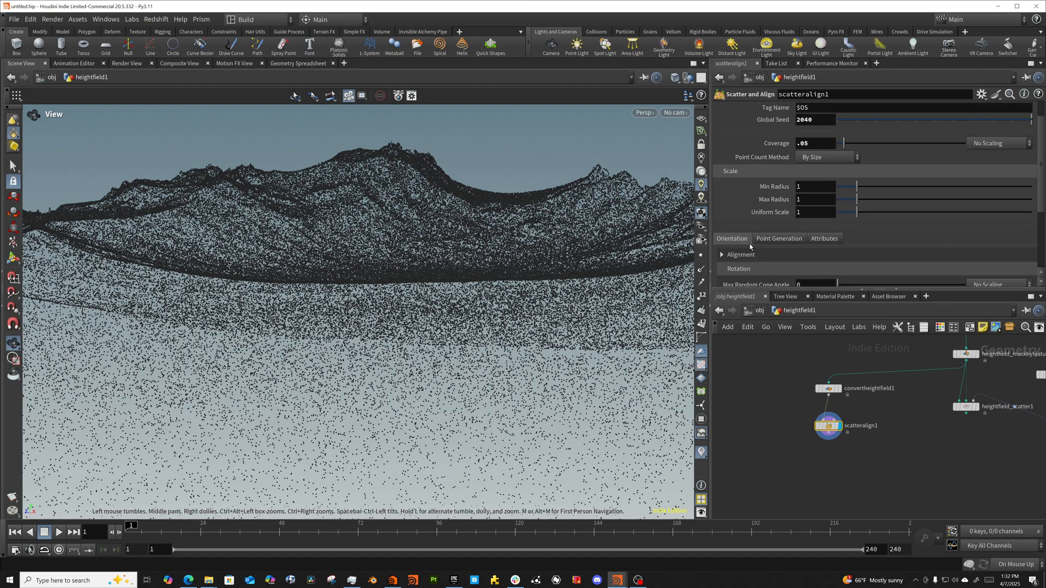
# Scale coverage by attribute using the mask attribute as Coverage Attribute.
pyautogui.click(994, 143)
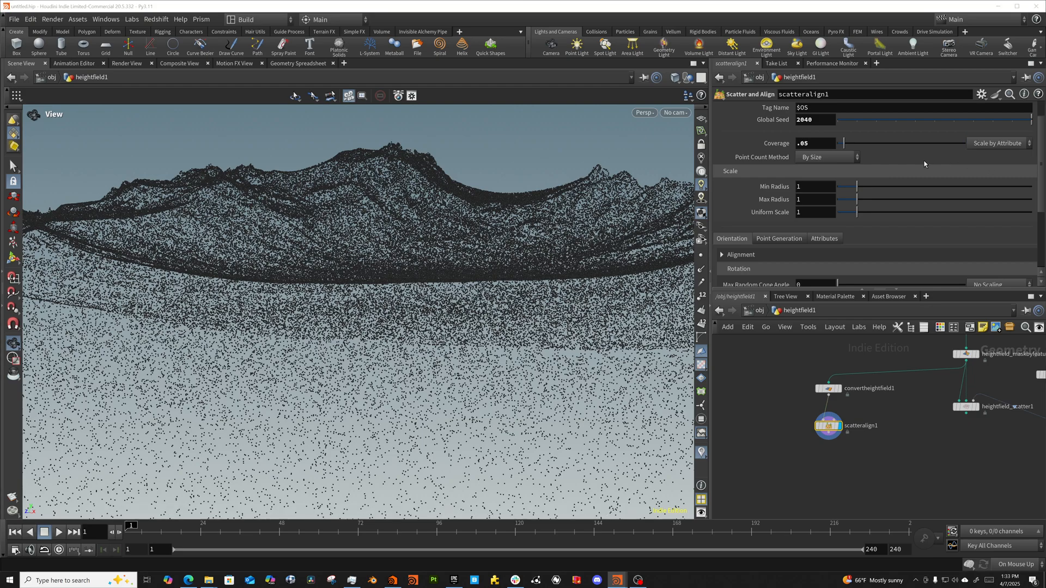
pyautogui.moveTo(968, 364)
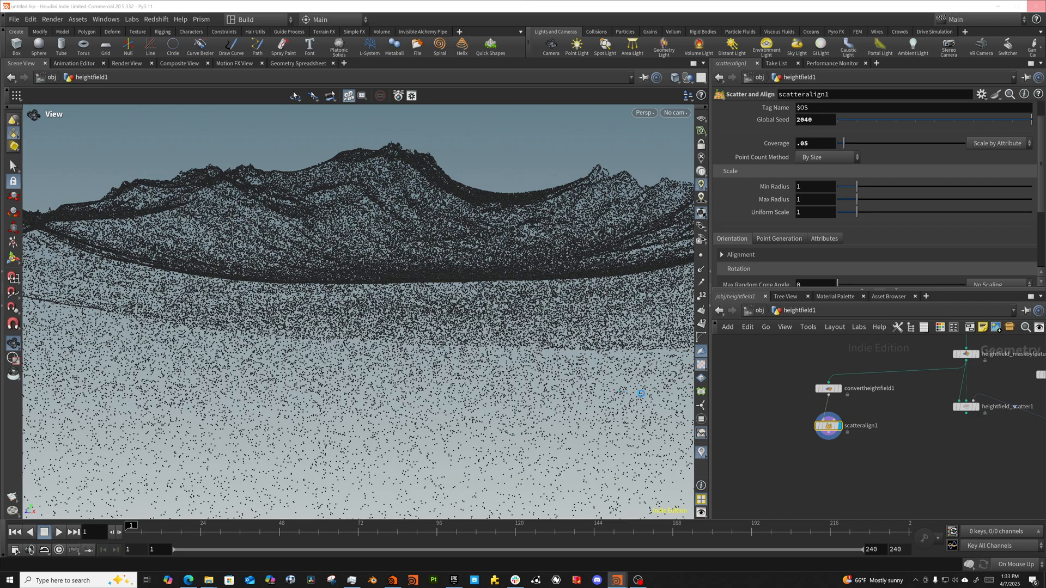
pyautogui.moveTo(641, 393)
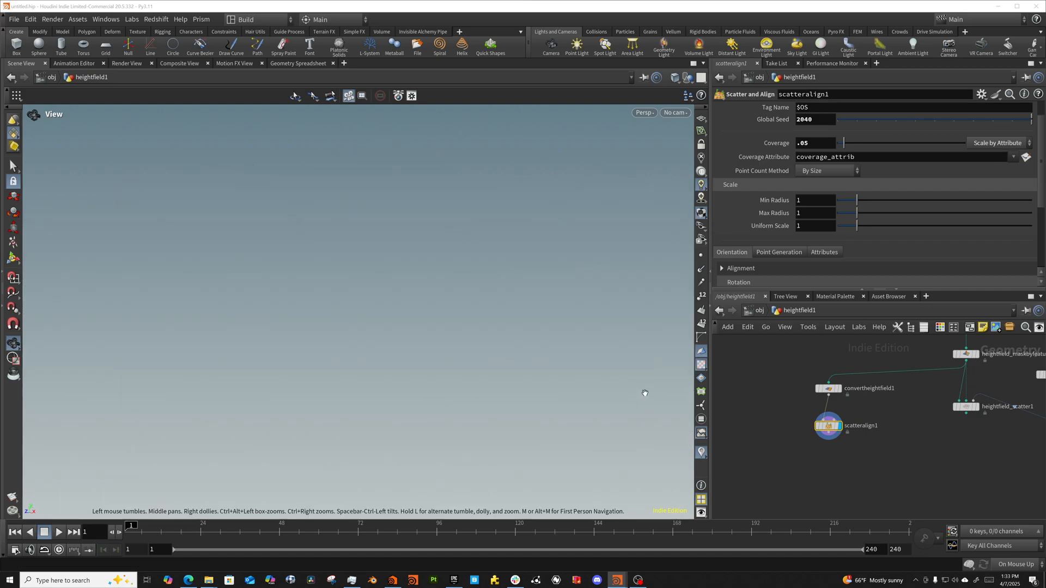
pyautogui.click(1026, 157)
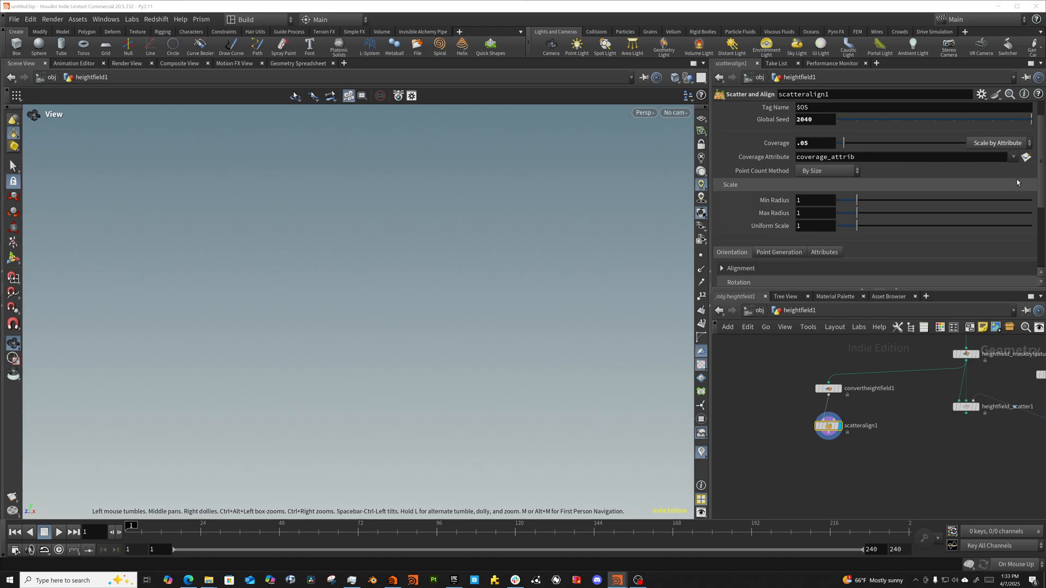
pyautogui.moveTo(764, 227)
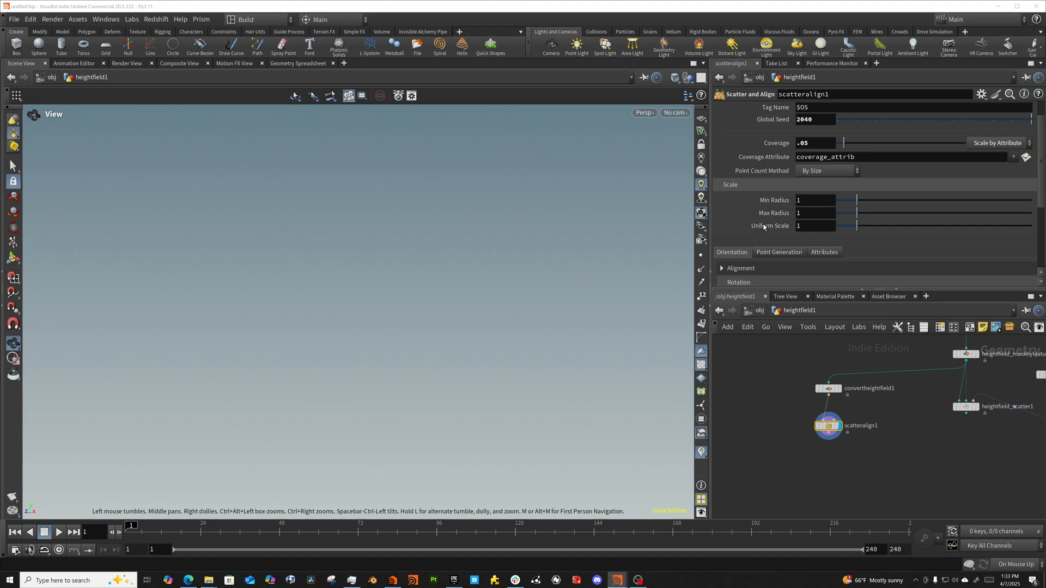
pyautogui.moveTo(447, 364)
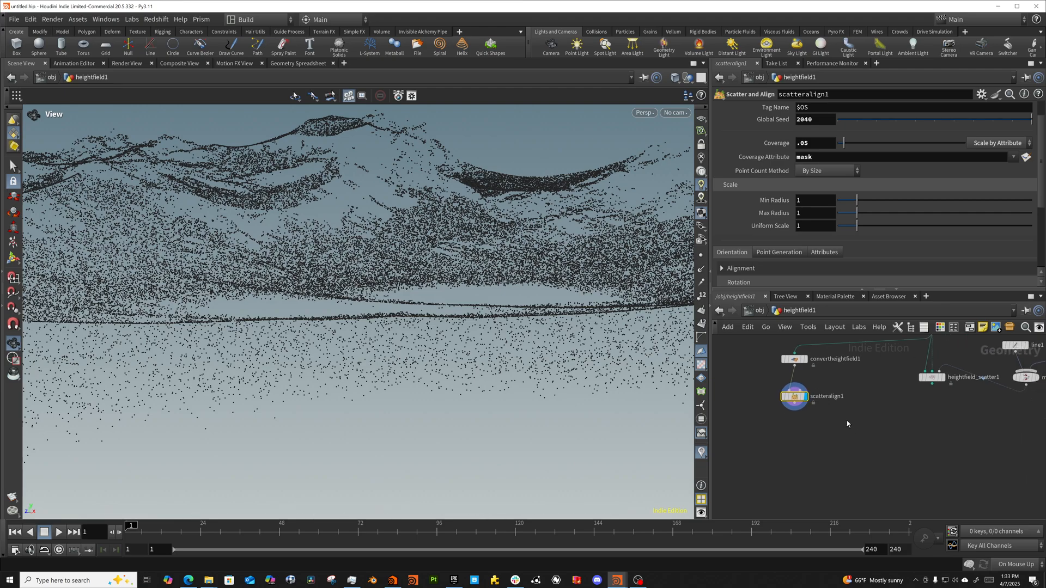
pyautogui.press('tab')
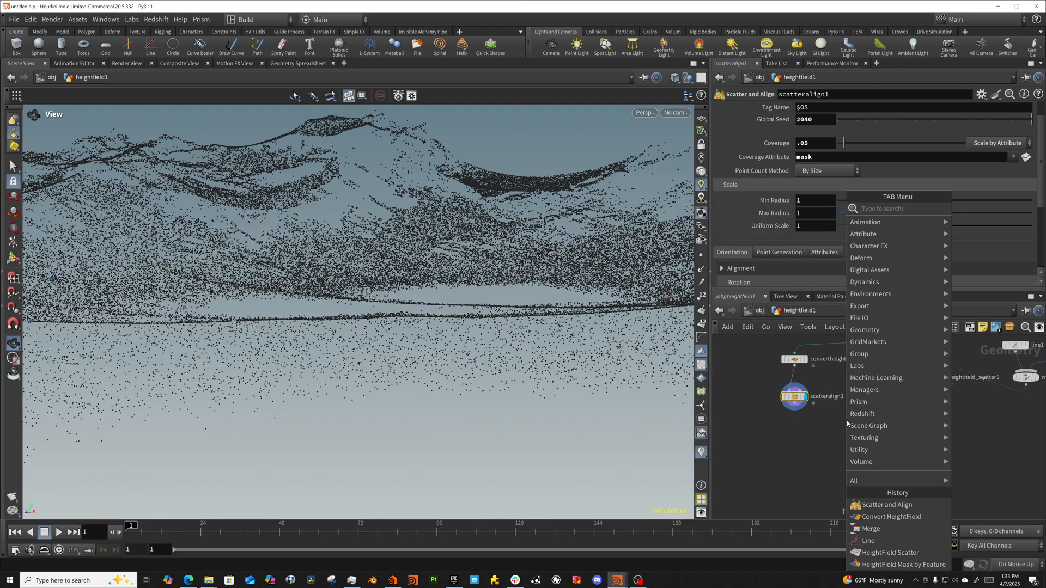
# Add a Copy to Points node with Pack and Instance enabled and display the copied trees.
pyautogui.write('copy')
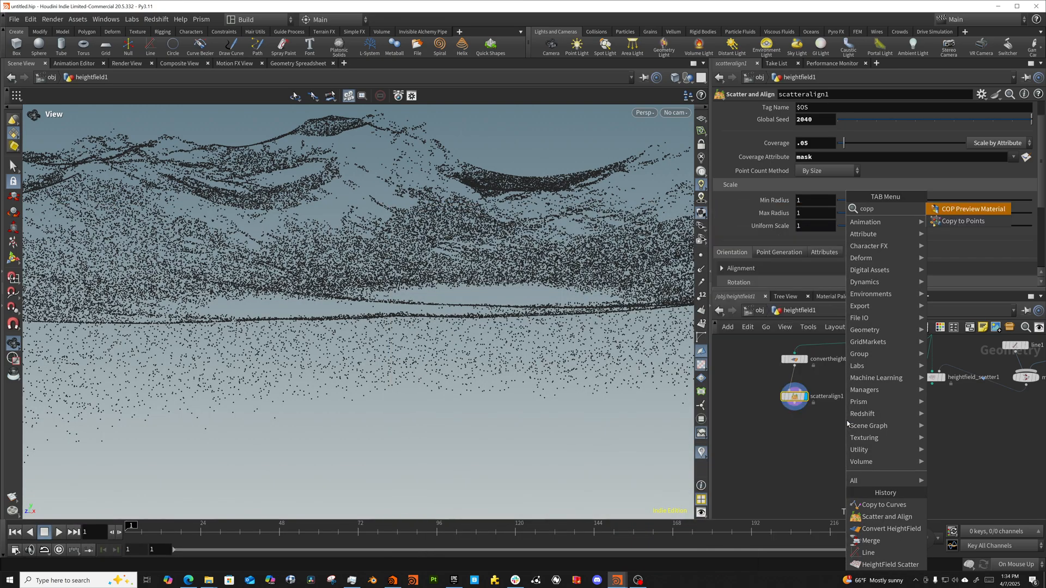
pyautogui.click(963, 209)
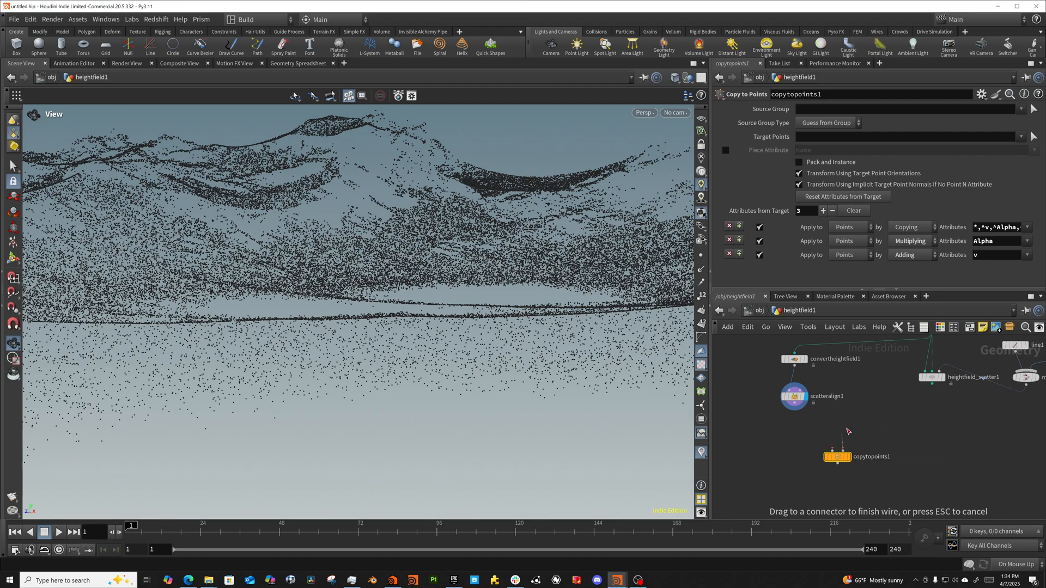
pyautogui.moveTo(857, 424)
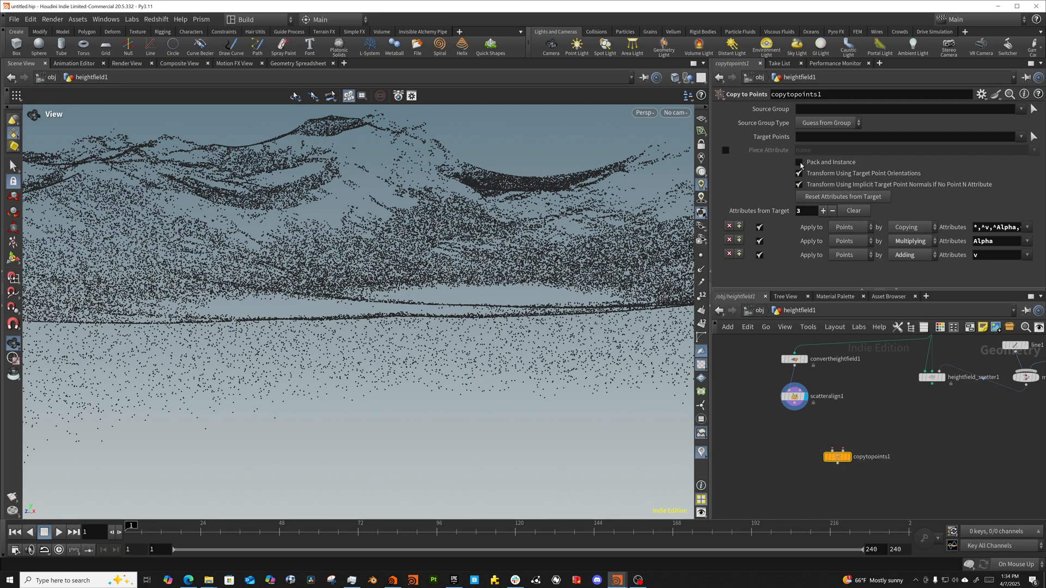
pyautogui.click(799, 163)
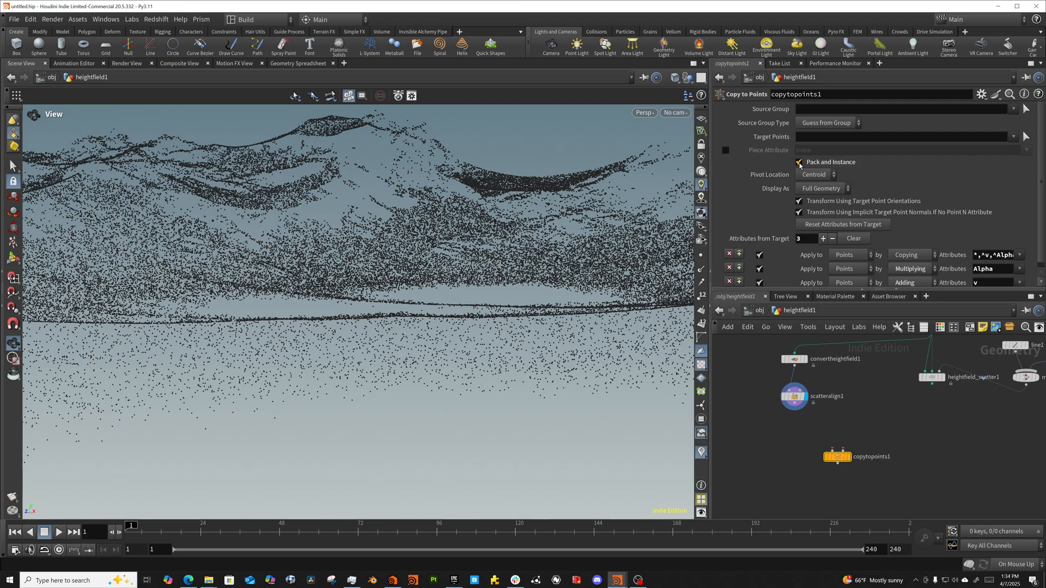
pyautogui.moveTo(377, 219)
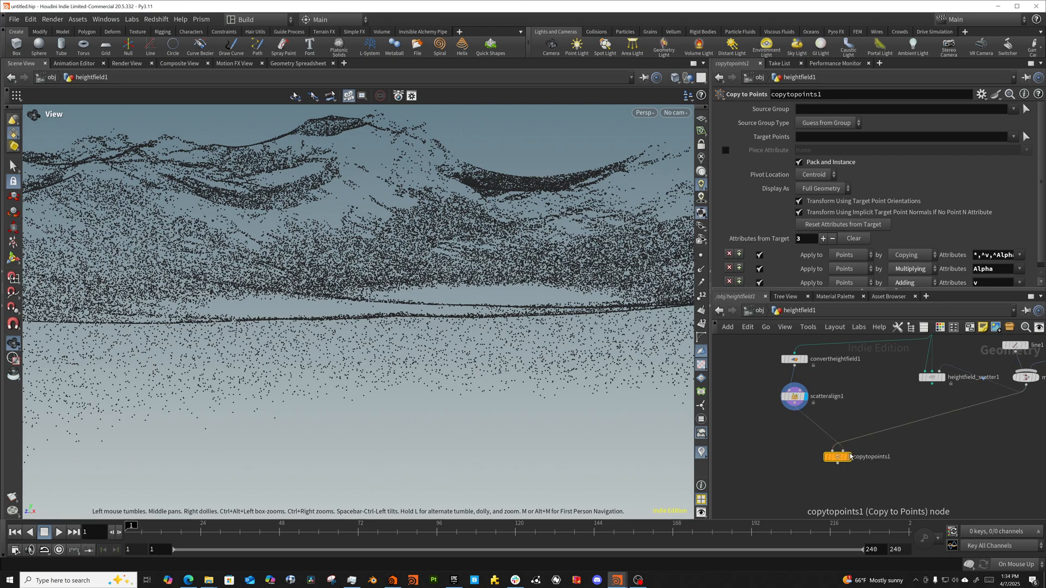
pyautogui.click(838, 456)
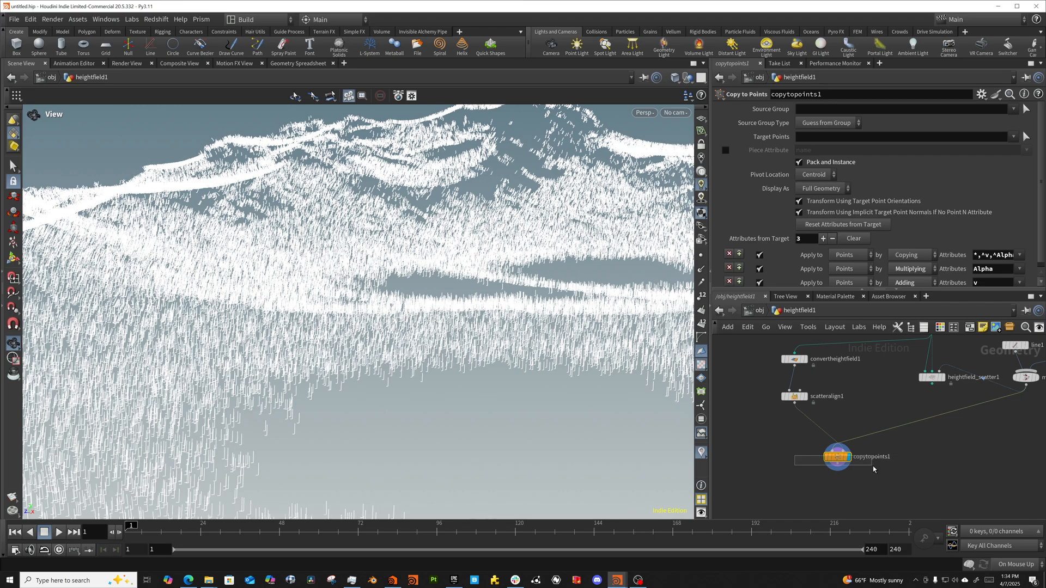
# Bring up the Scatter and Align node's Orientation > Alignment parameters.
pyautogui.click(794, 396)
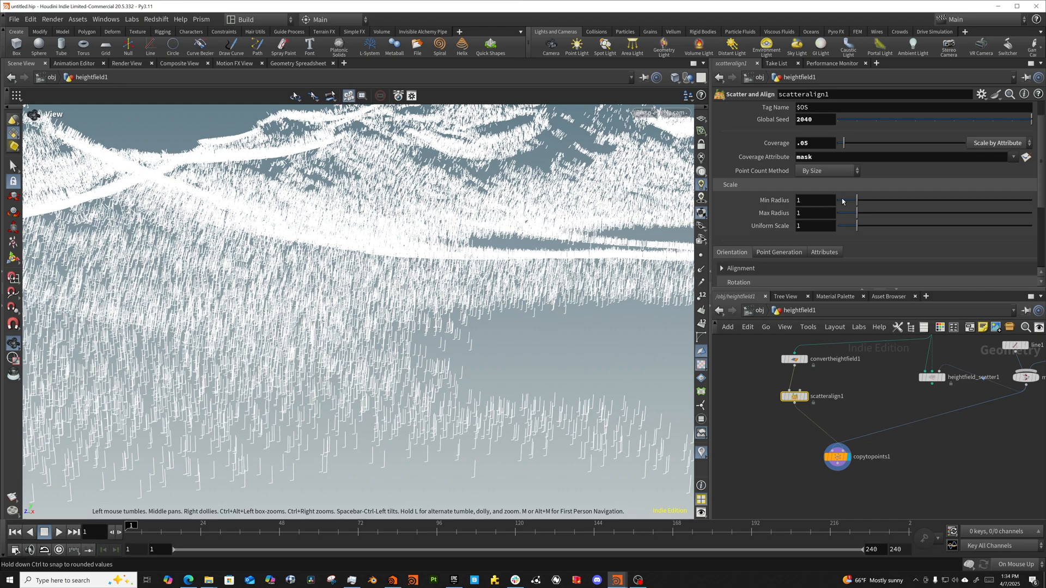
pyautogui.scroll(-3)
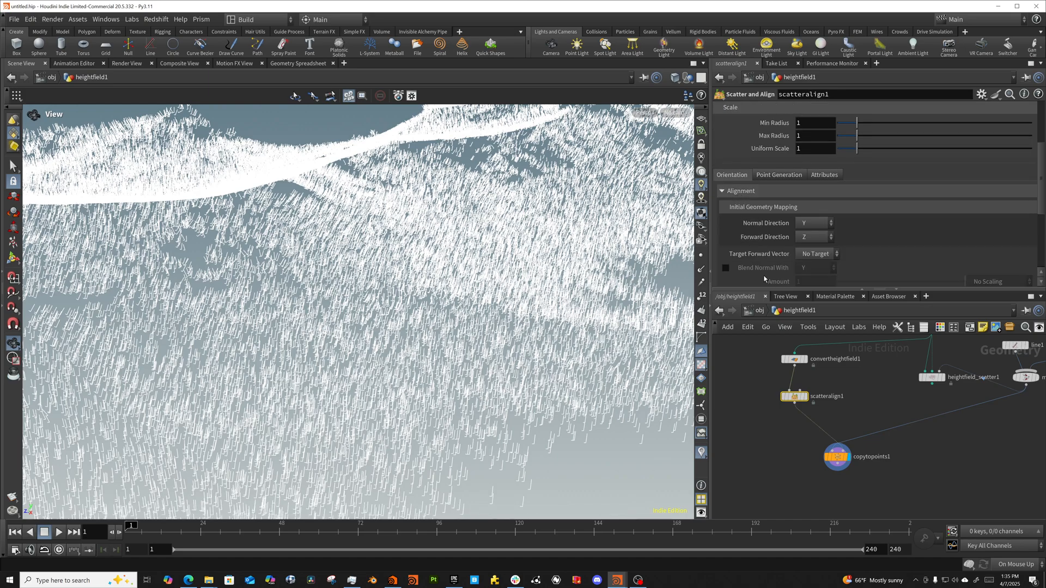
pyautogui.scroll(-3)
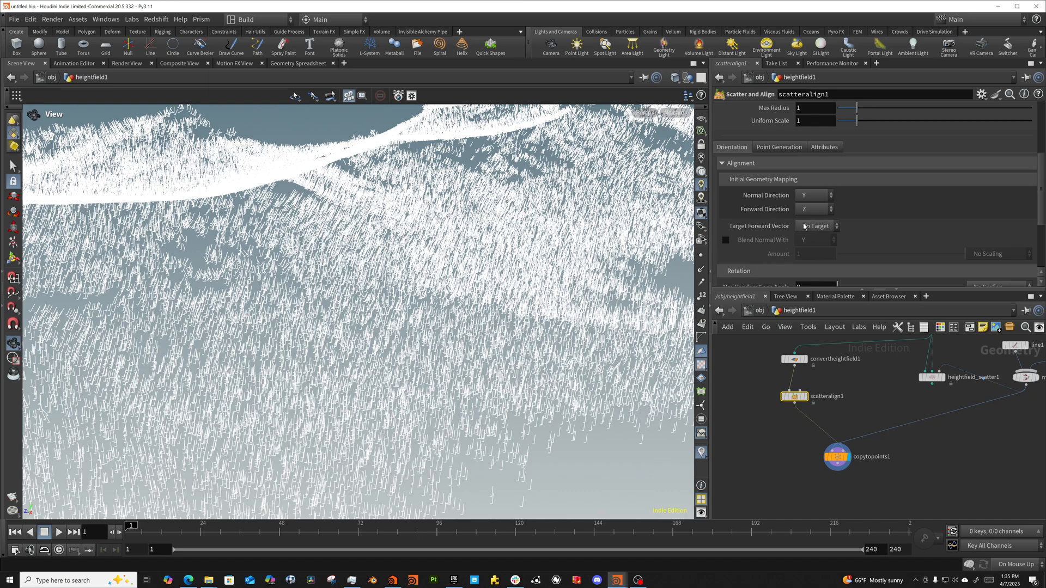
# Enable Blend Normal With Y at Amount 1 so the trees stand upright.
pyautogui.click(817, 226)
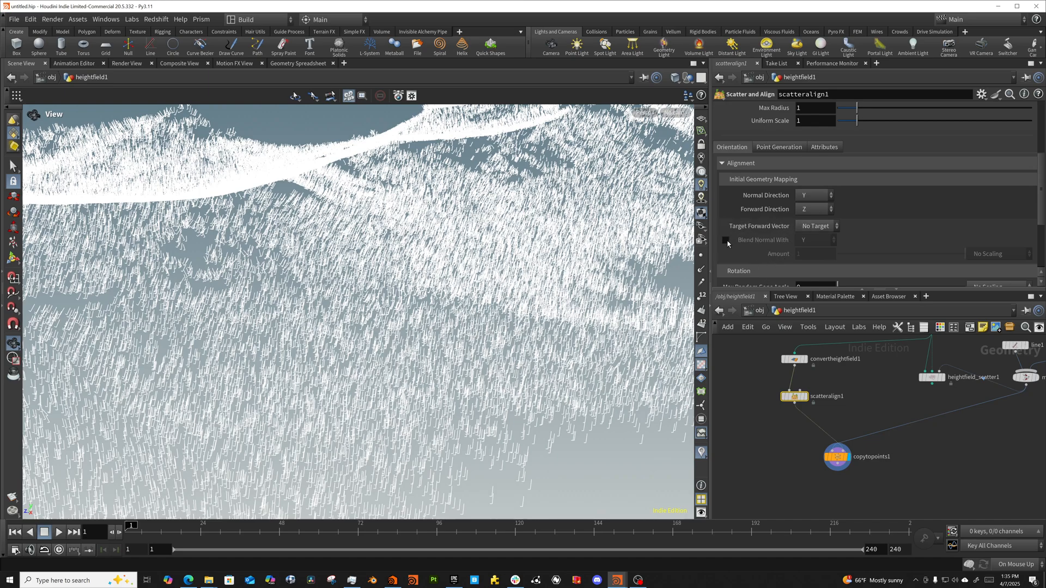
pyautogui.click(725, 239)
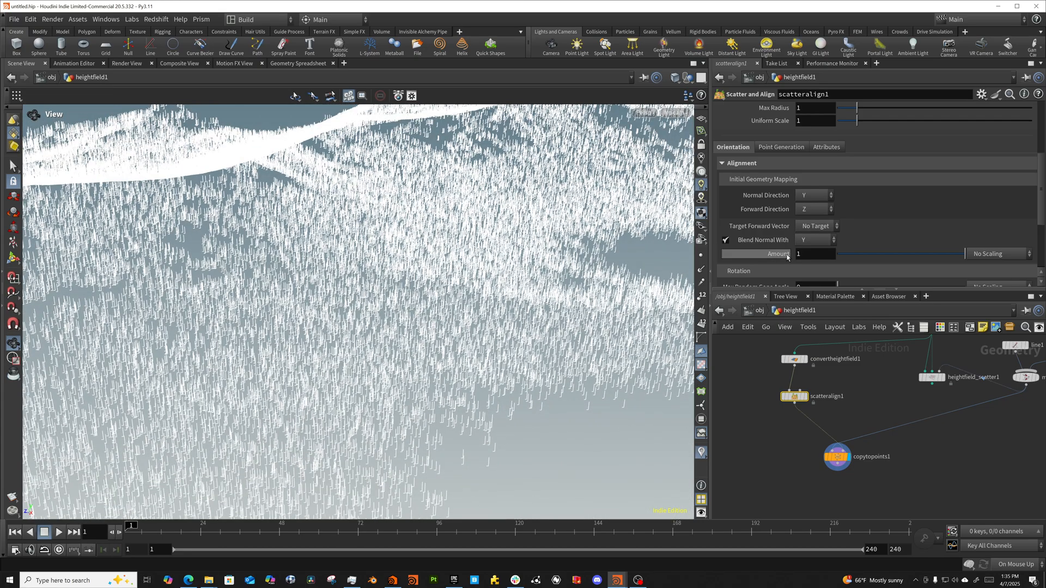
pyautogui.scroll(-3)
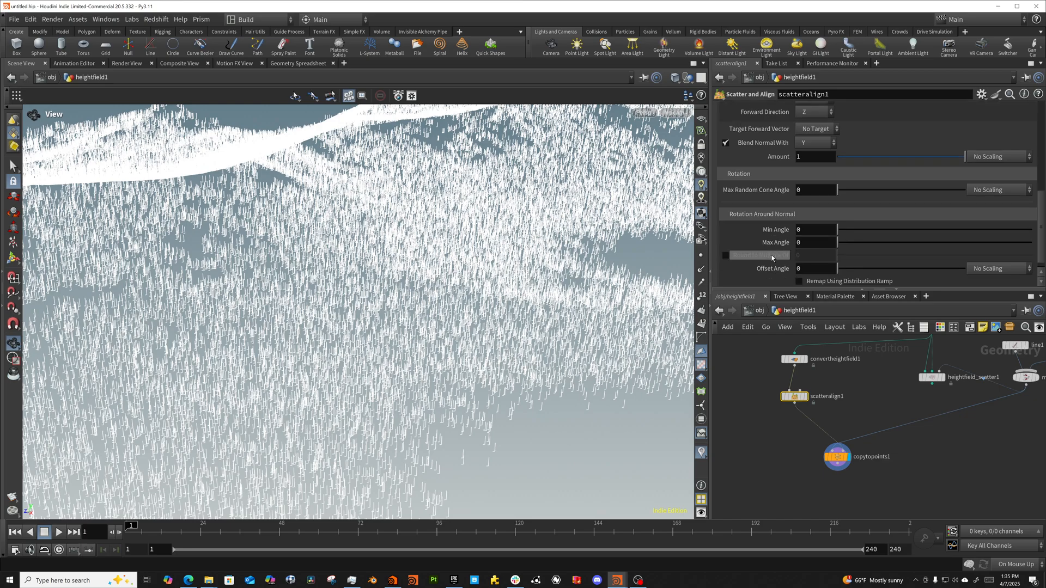
pyautogui.scroll(-3)
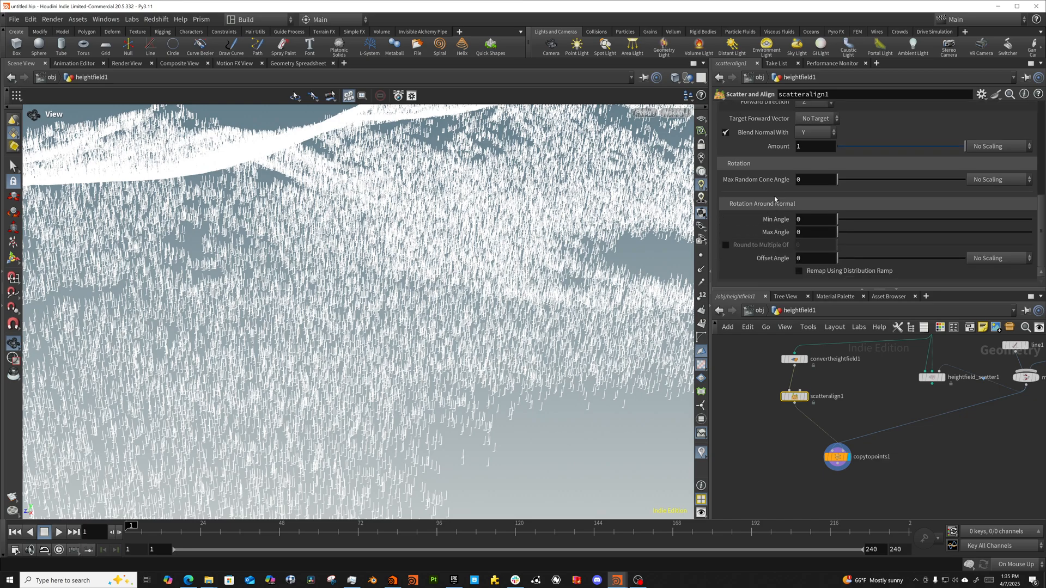
# Test the Max Random Cone Angle slider and settle it back at 0.
pyautogui.moveTo(861, 180); pyautogui.dragTo(847, 179)
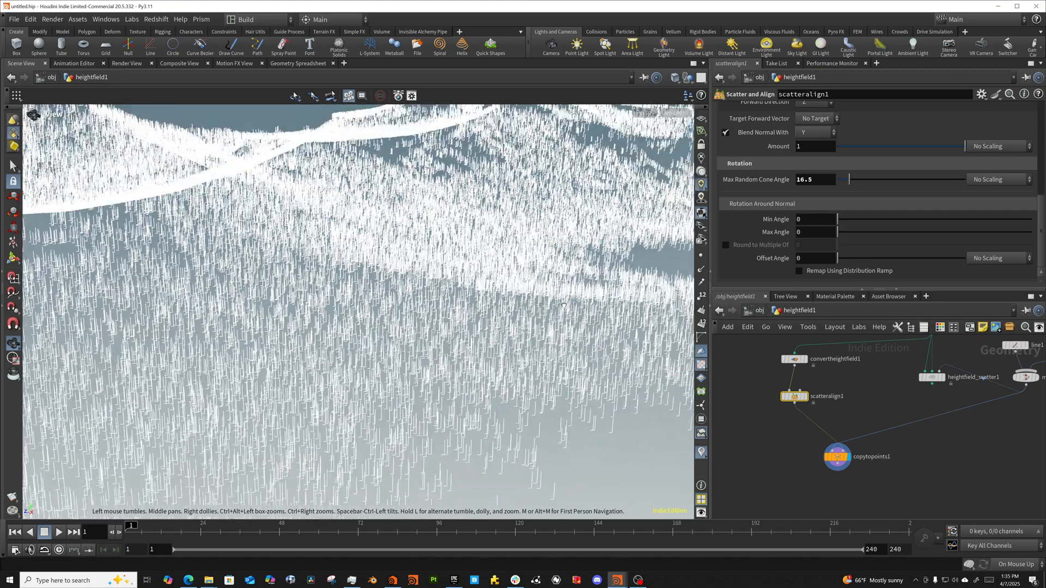
pyautogui.moveTo(849, 179); pyautogui.dragTo(927, 178)
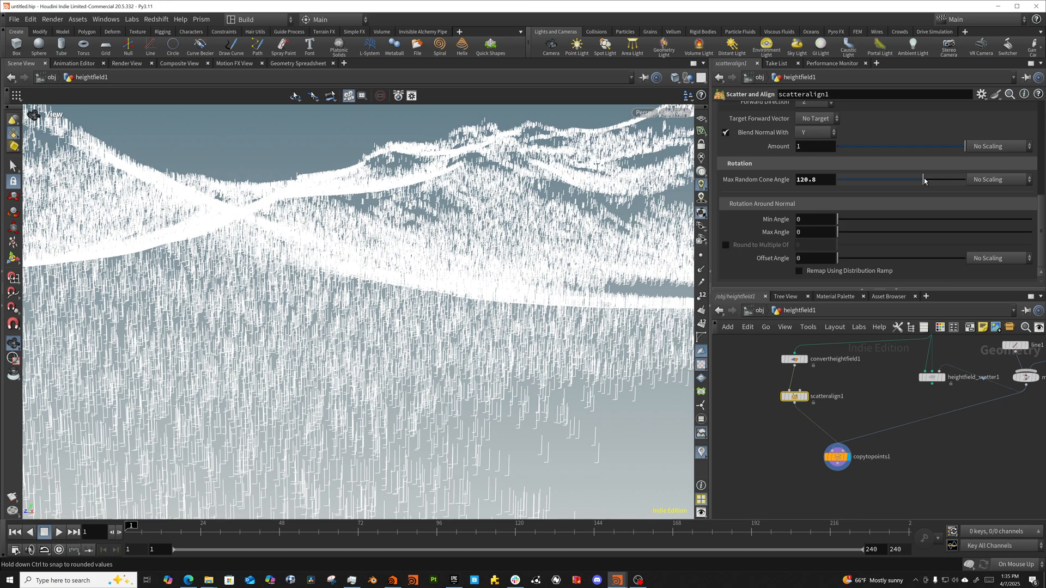
pyautogui.moveTo(924, 180); pyautogui.dragTo(956, 179)
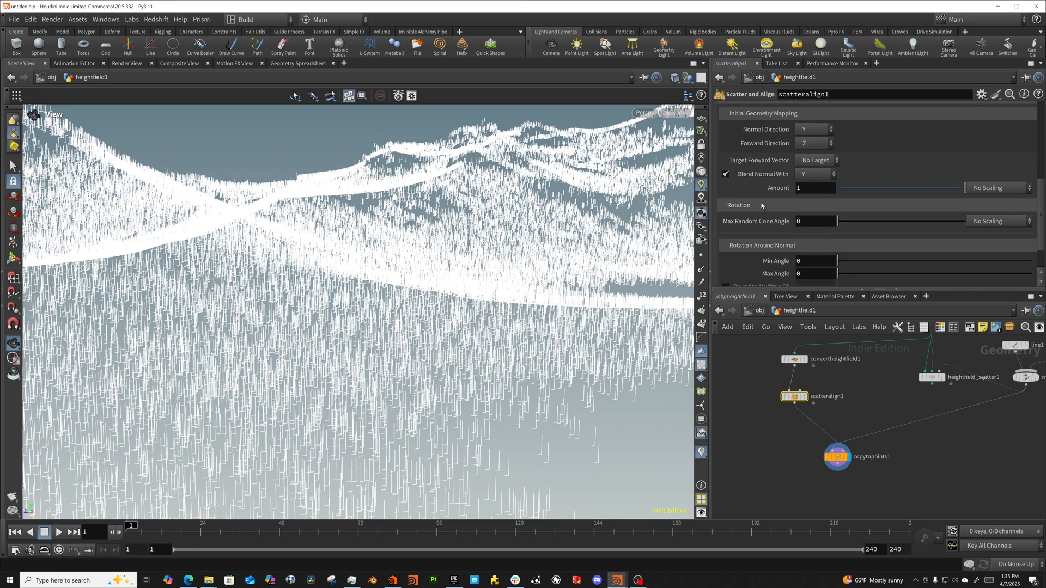
pyautogui.scroll(-3)
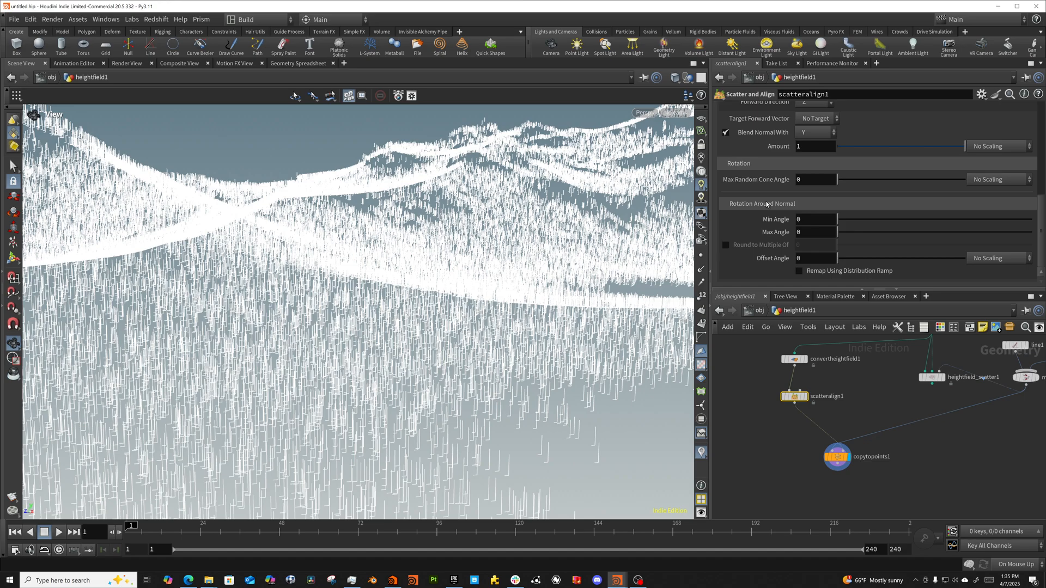
# Set Max Random Cone Angle to 42.6 and Rotation Around Normal Max Angle to 360.
pyautogui.moveTo(839, 178); pyautogui.dragTo(887, 179)
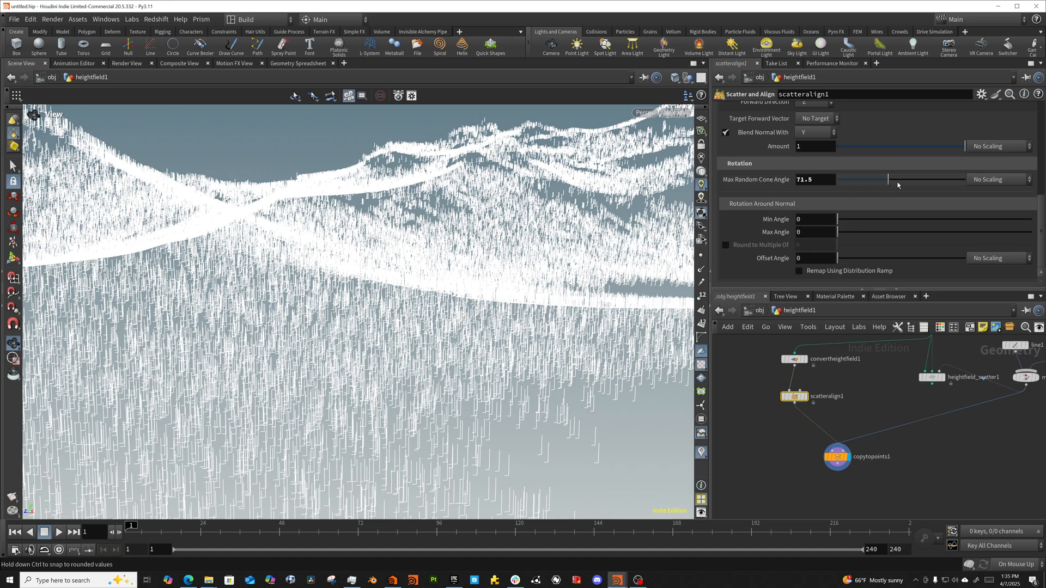
pyautogui.moveTo(888, 179); pyautogui.dragTo(971, 179)
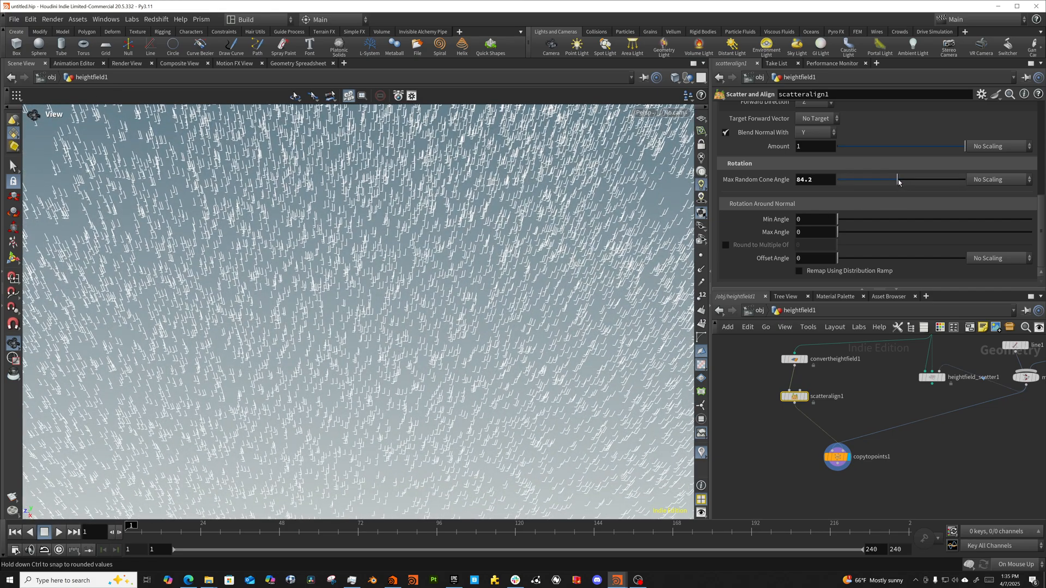
pyautogui.moveTo(898, 179); pyautogui.dragTo(849, 179)
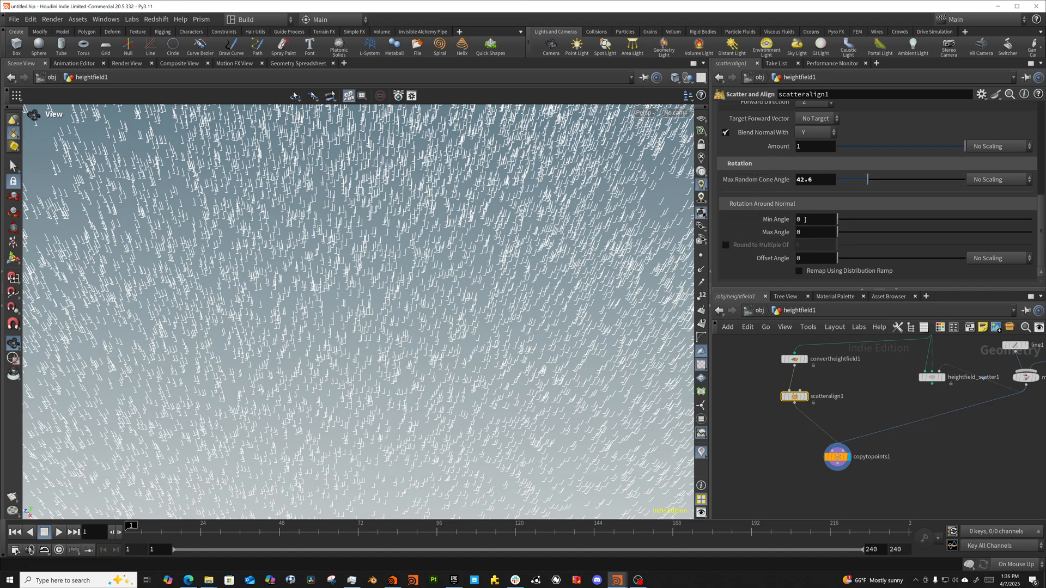
pyautogui.moveTo(850, 218)
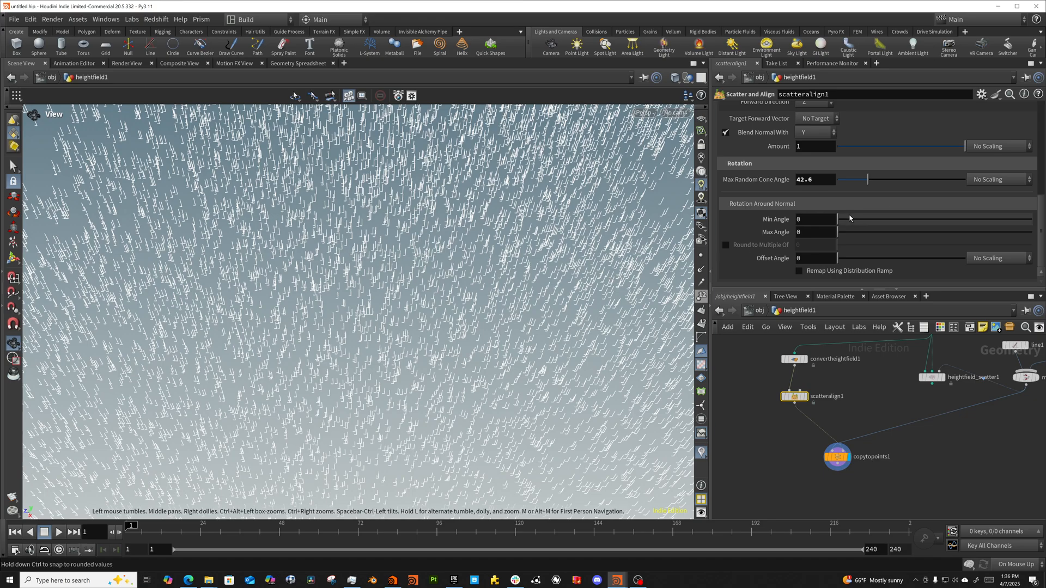
pyautogui.moveTo(841, 232); pyautogui.dragTo(918, 232)
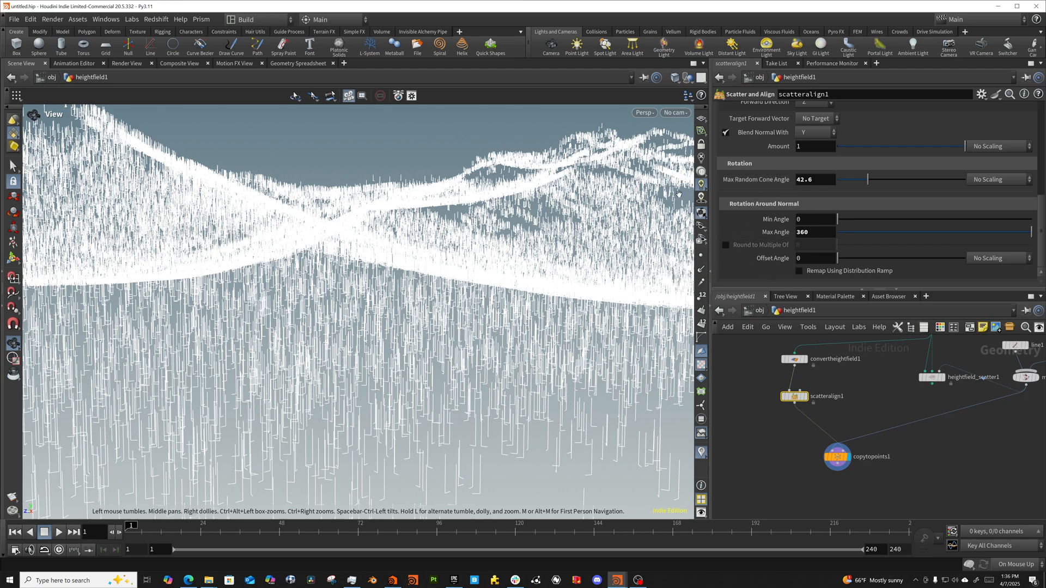
pyautogui.moveTo(885, 405)
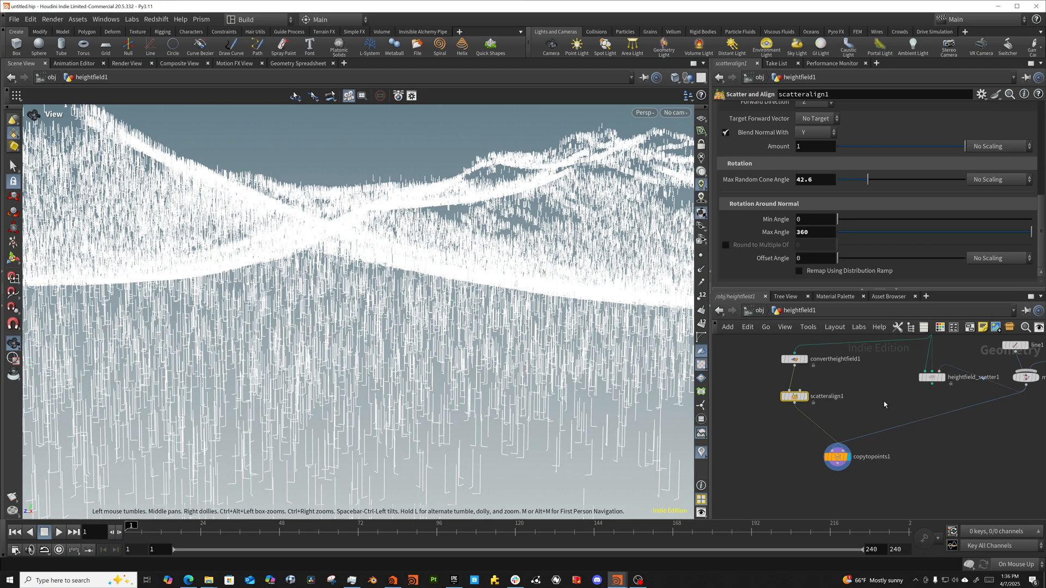
pyautogui.click(933, 377)
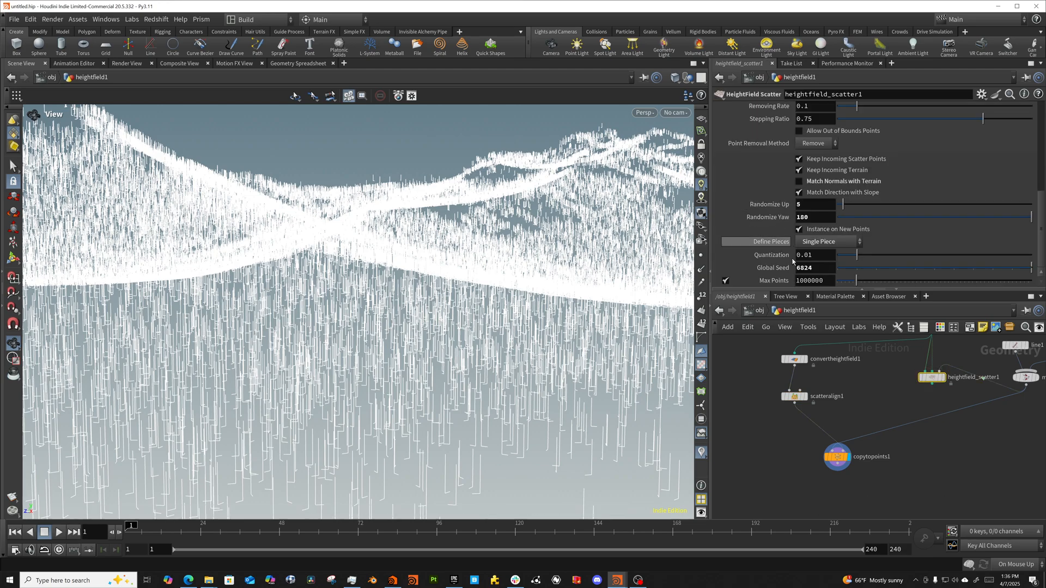
# Lower the Blend Normal Amount on Scatter and Align to 0.925 so trees lean slightly.
pyautogui.click(793, 396)
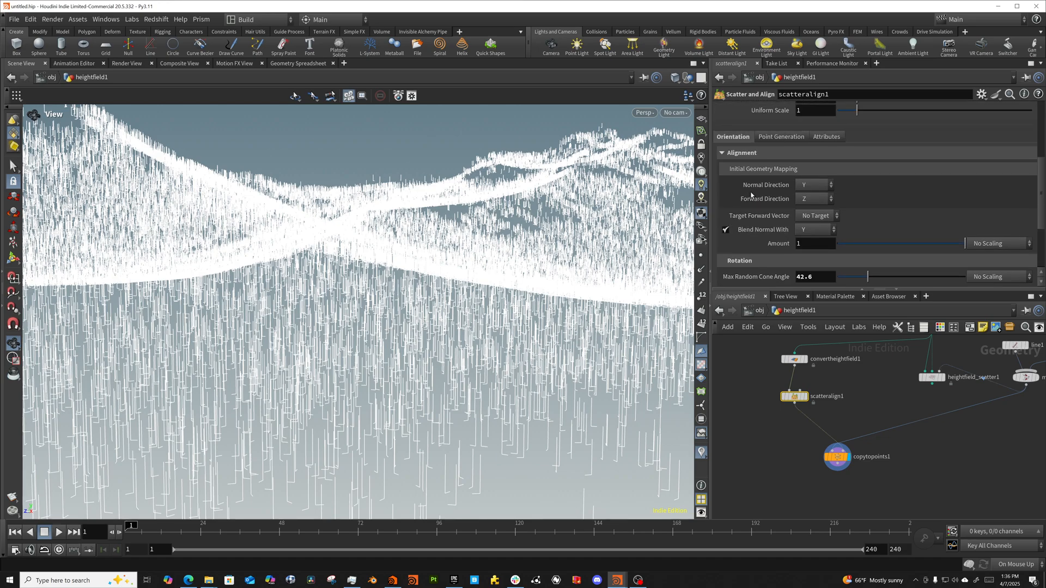
pyautogui.click(779, 137)
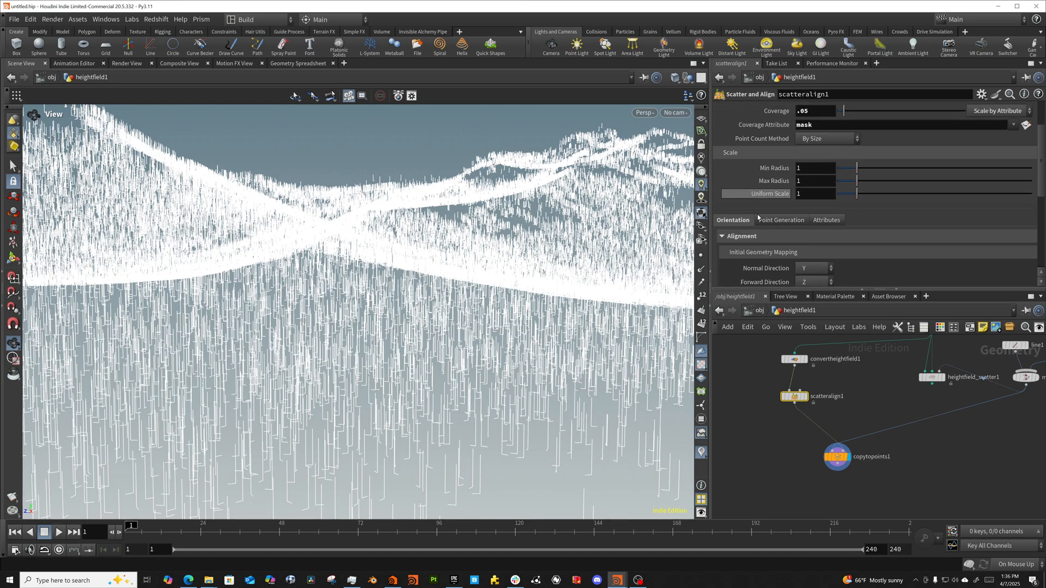
pyautogui.scroll(-3)
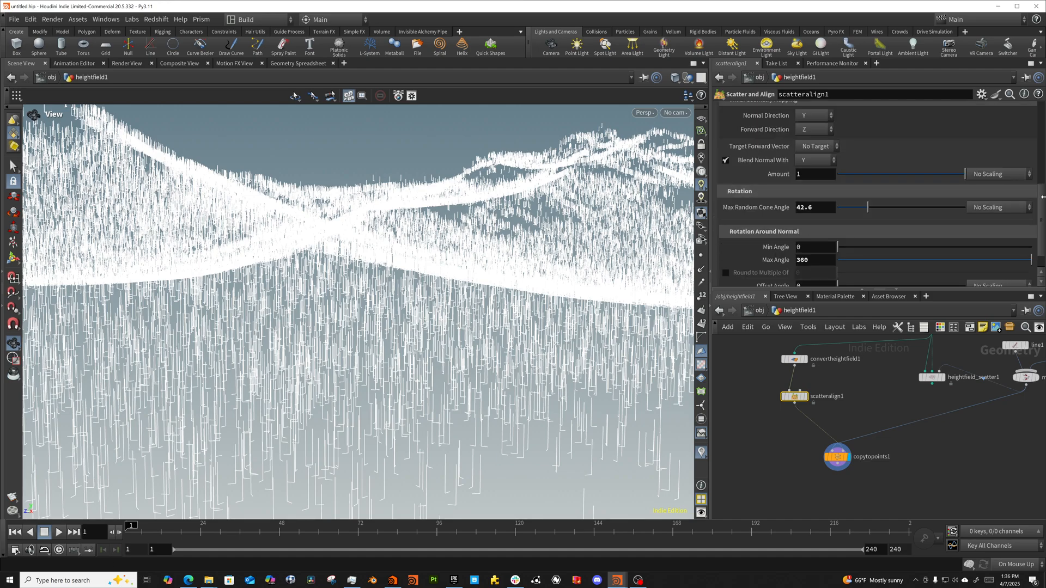
pyautogui.scroll(-3)
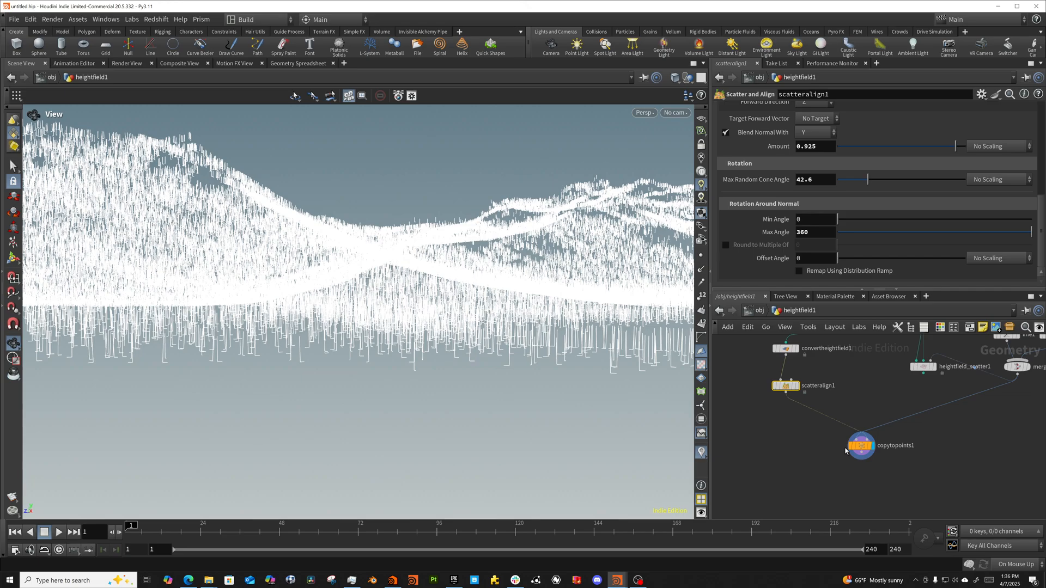
pyautogui.moveTo(847, 451)
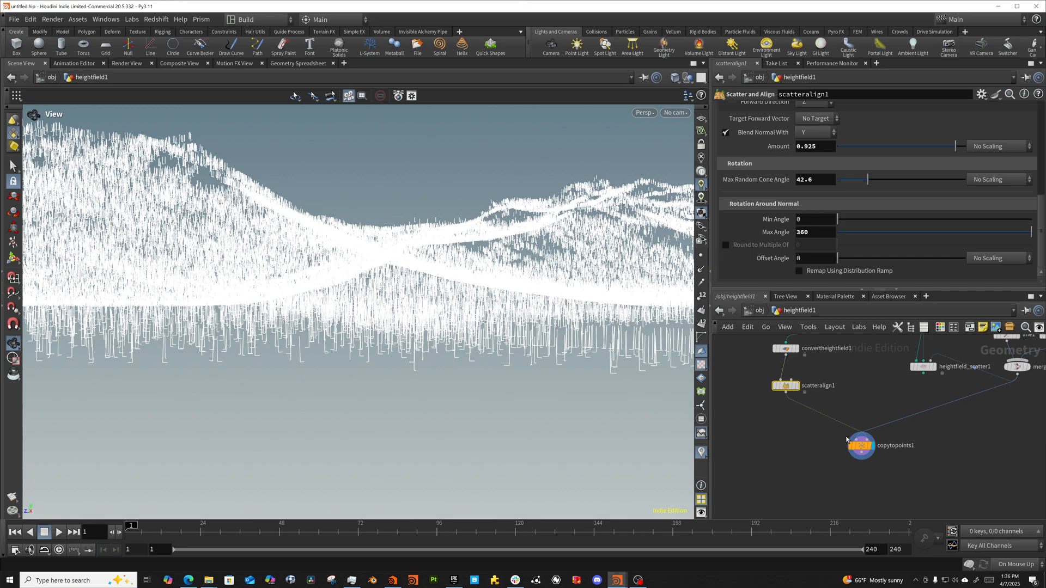
pyautogui.moveTo(854, 480)
pyautogui.write('OUT_SCATTER')
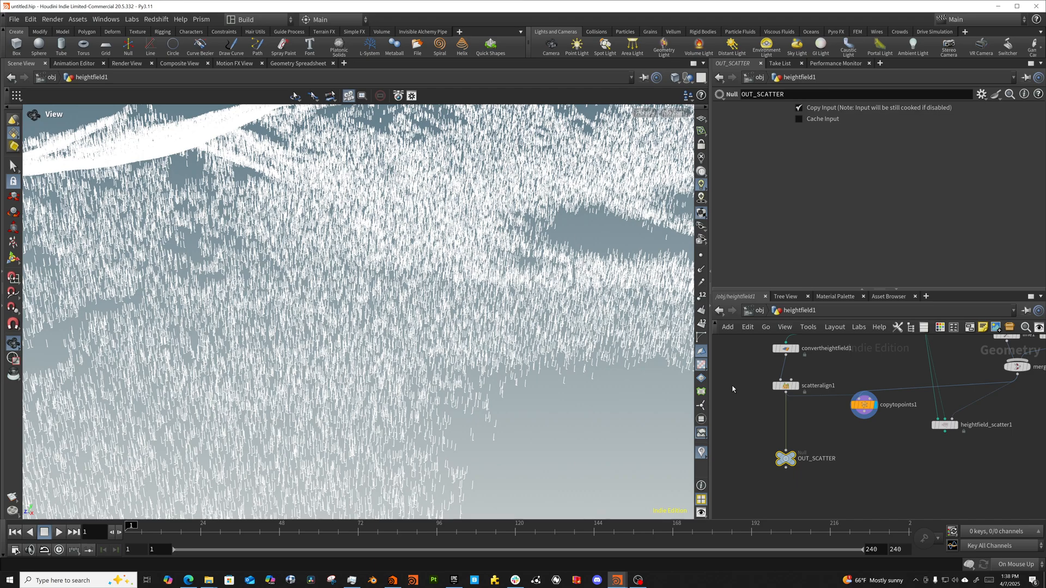
# Reselect scatteralign1 to view its parameters after adding the OUT_SCATTER null.
pyautogui.click(785, 386)
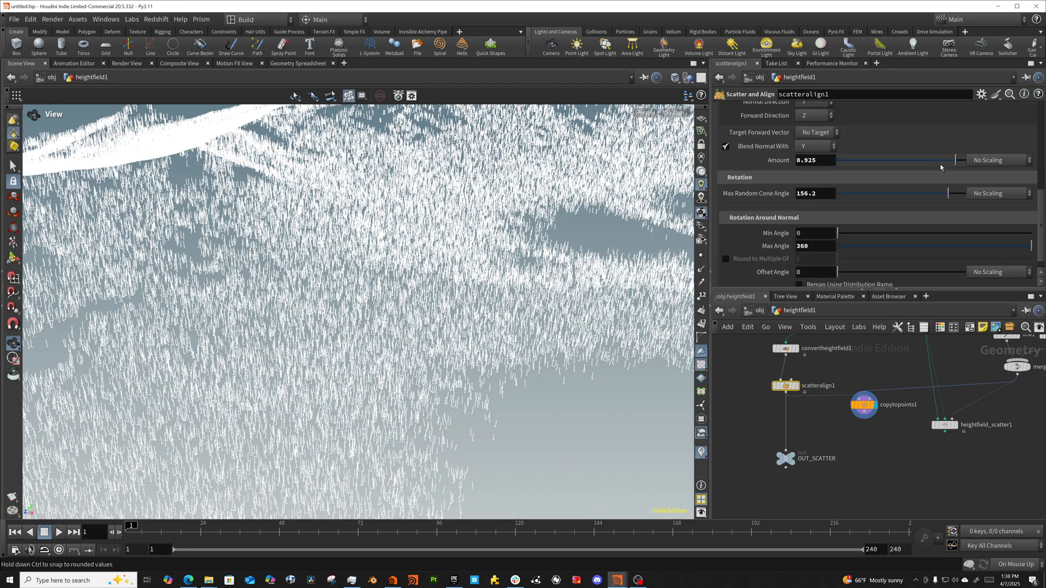